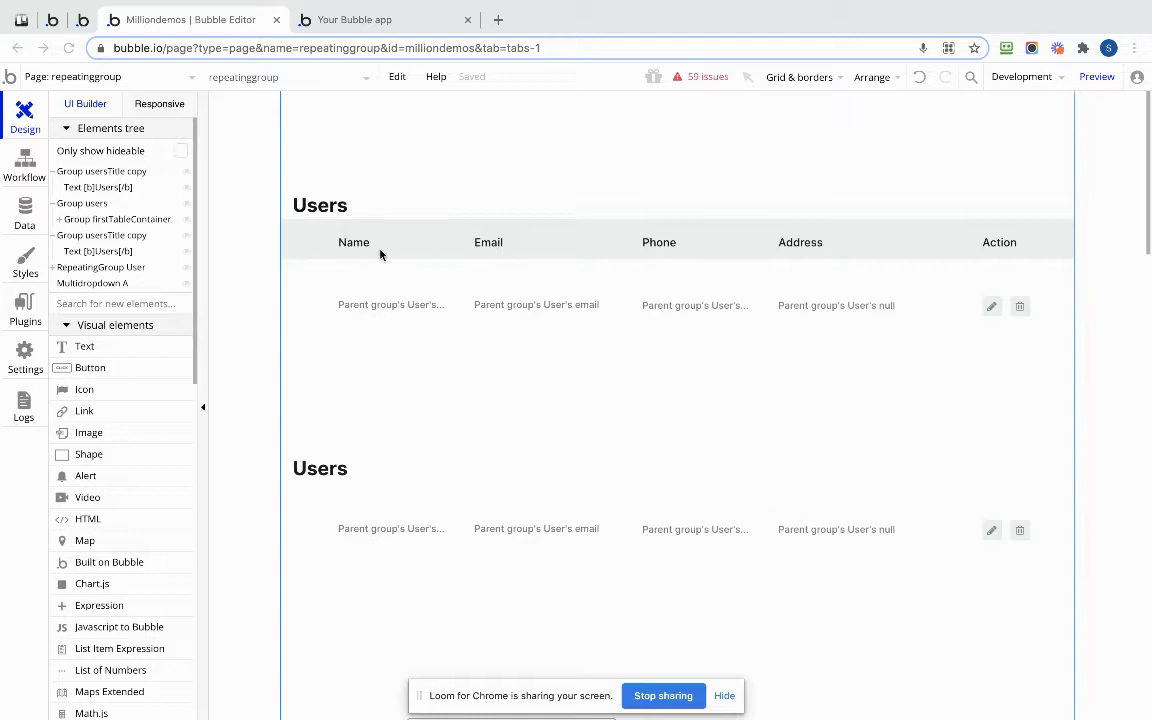
mouse_move(472, 282)
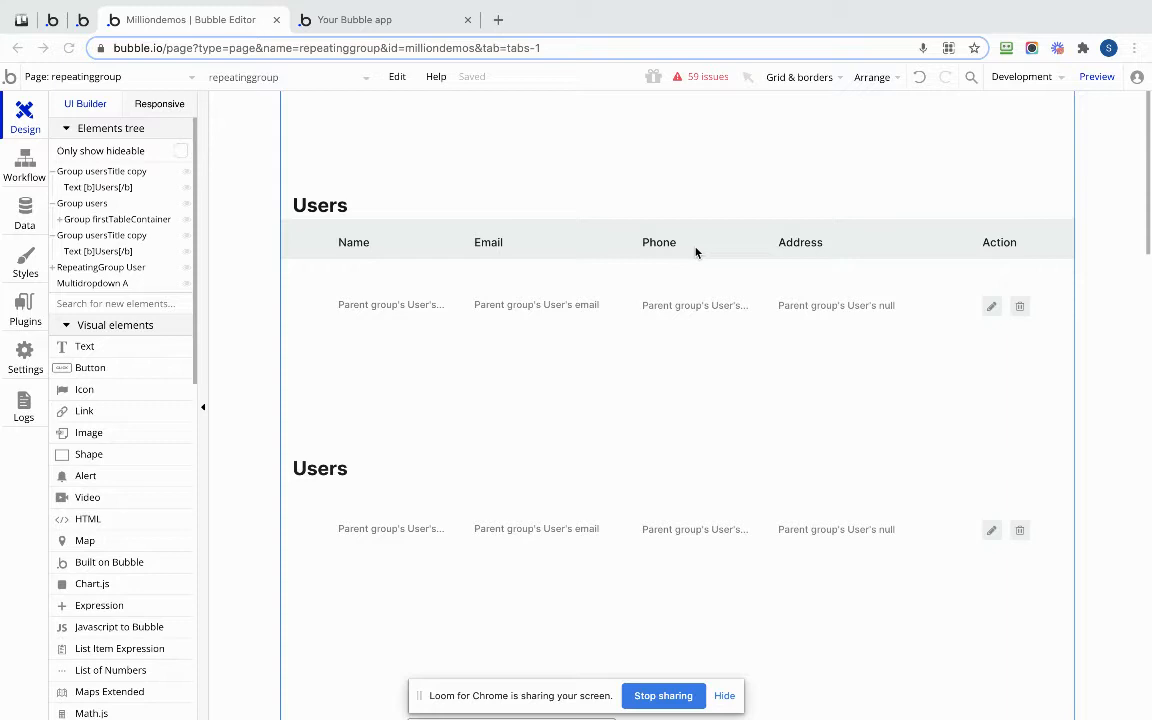
mouse_move(680, 140)
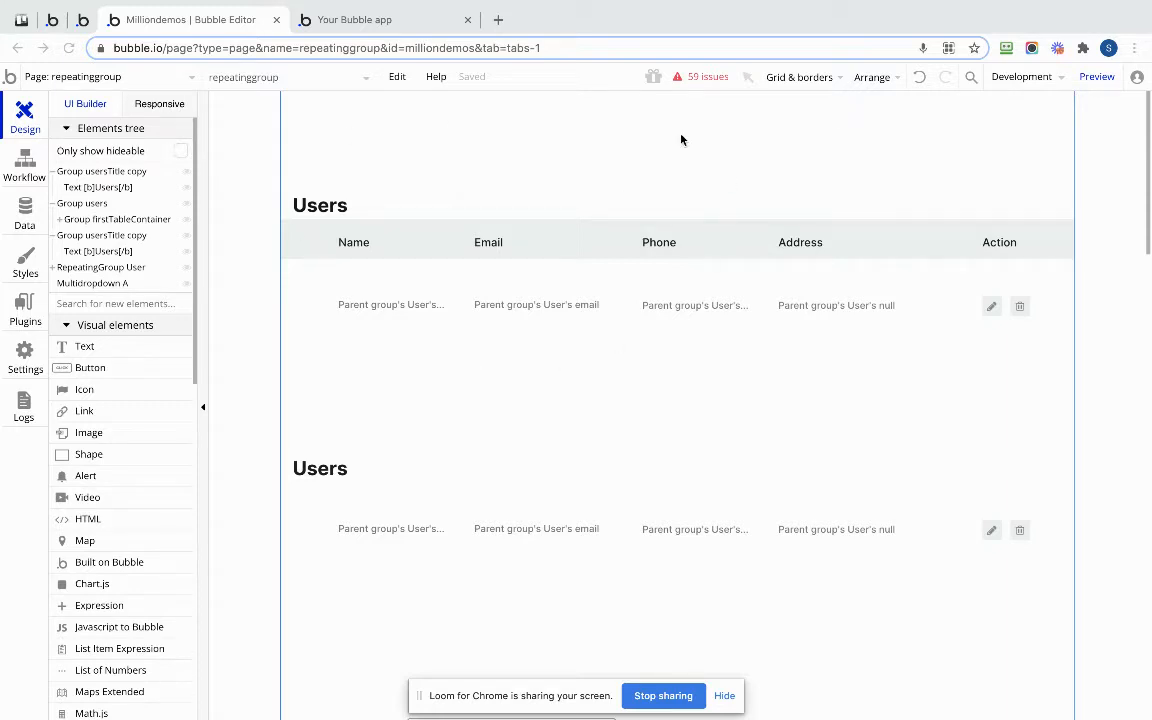
mouse_move(216, 260)
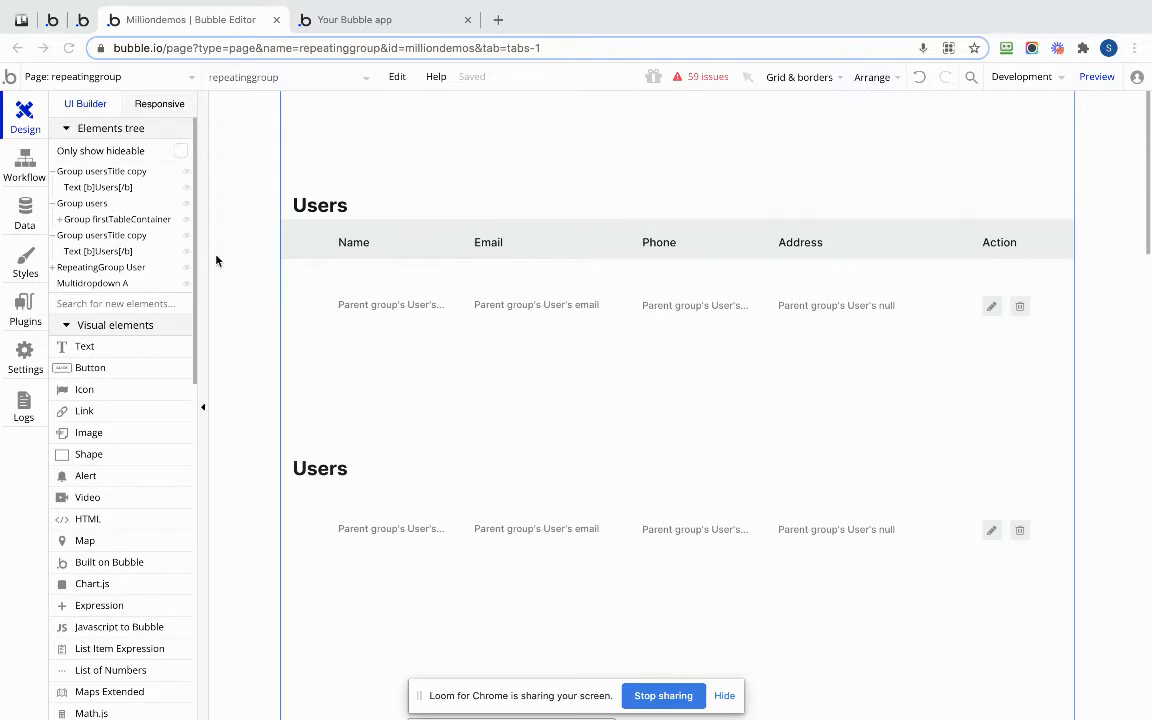
mouse_move(114, 188)
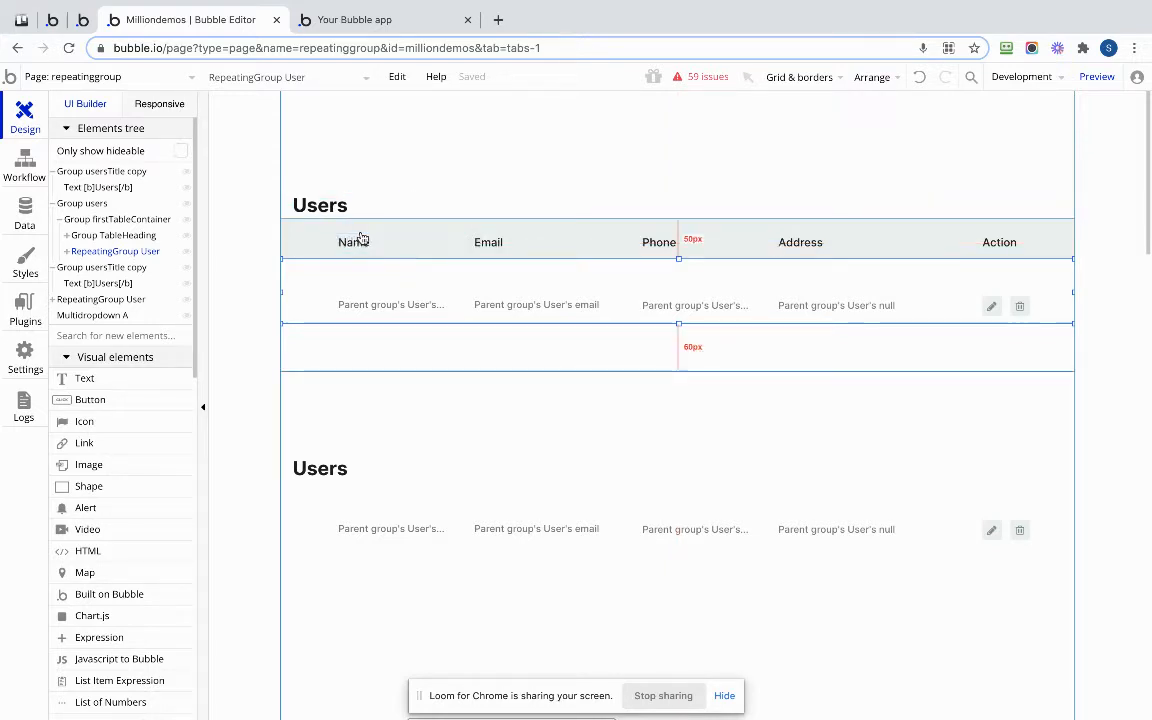
- Give the Name heading group a width of 170 to match the row's Name group
left_click(392, 304)
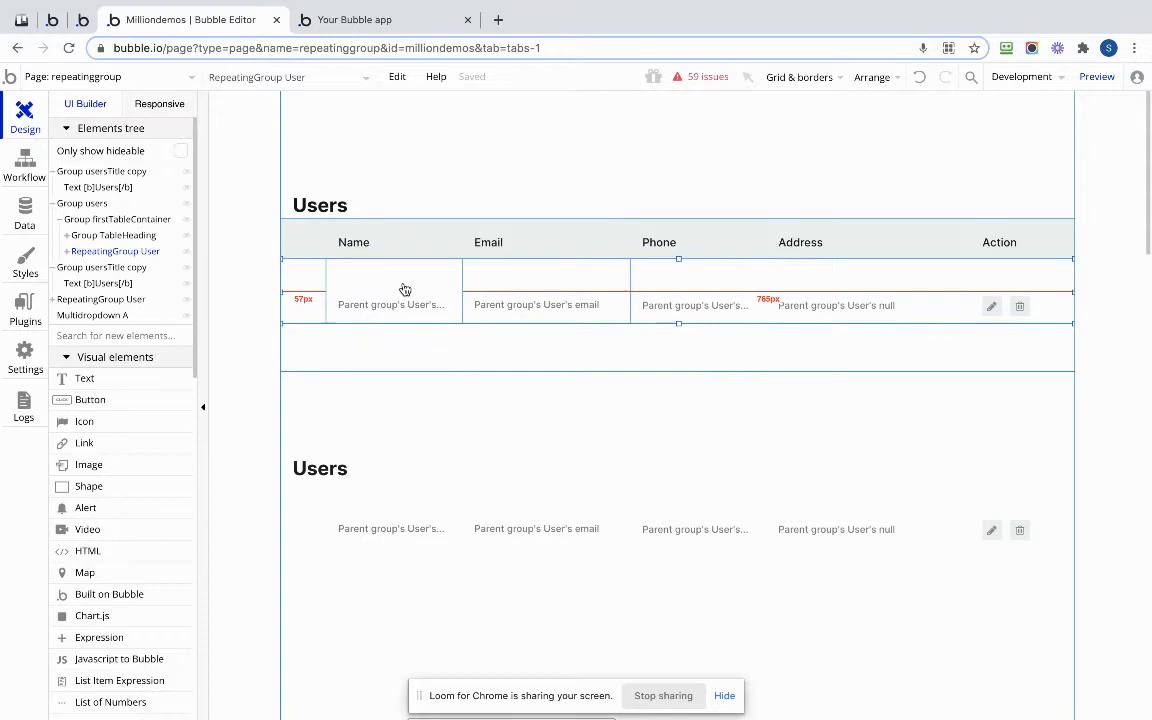
mouse_move(362, 280)
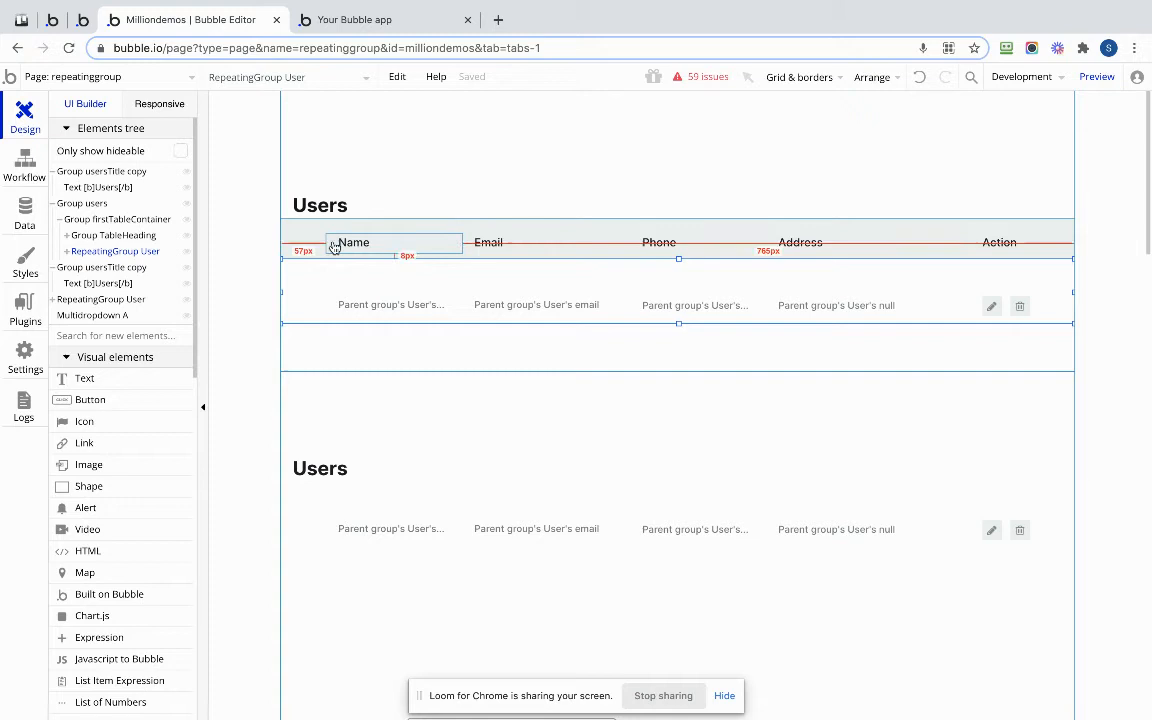
left_click(352, 242)
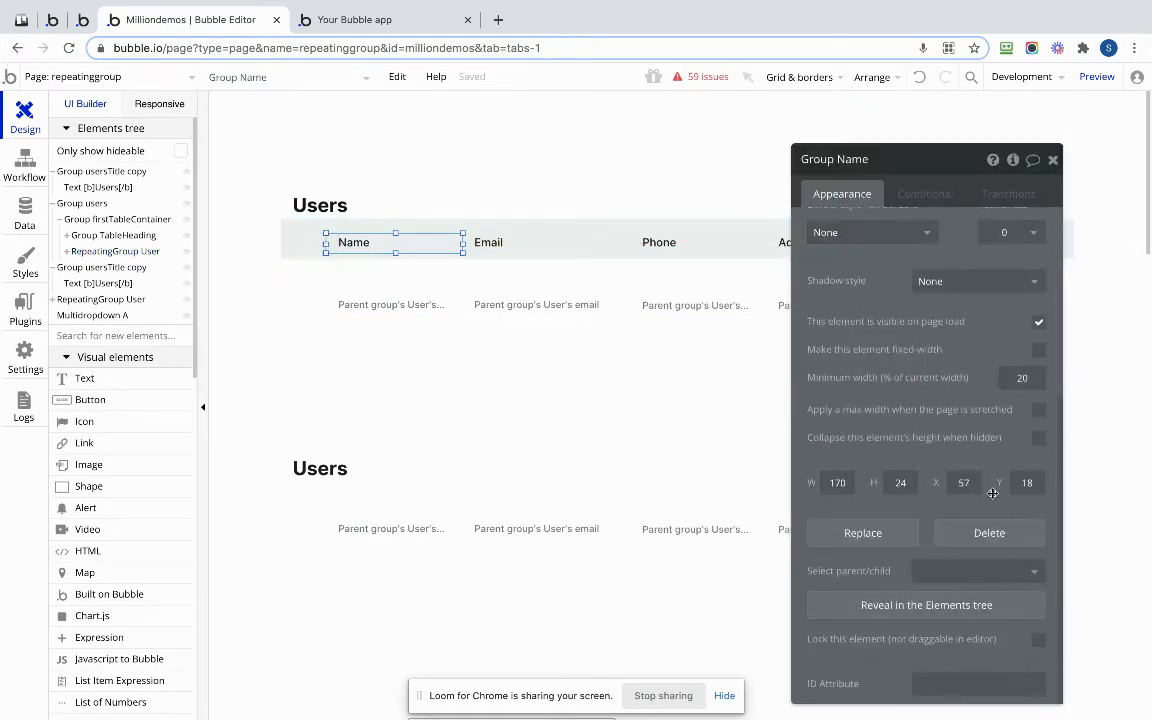
left_click(836, 482)
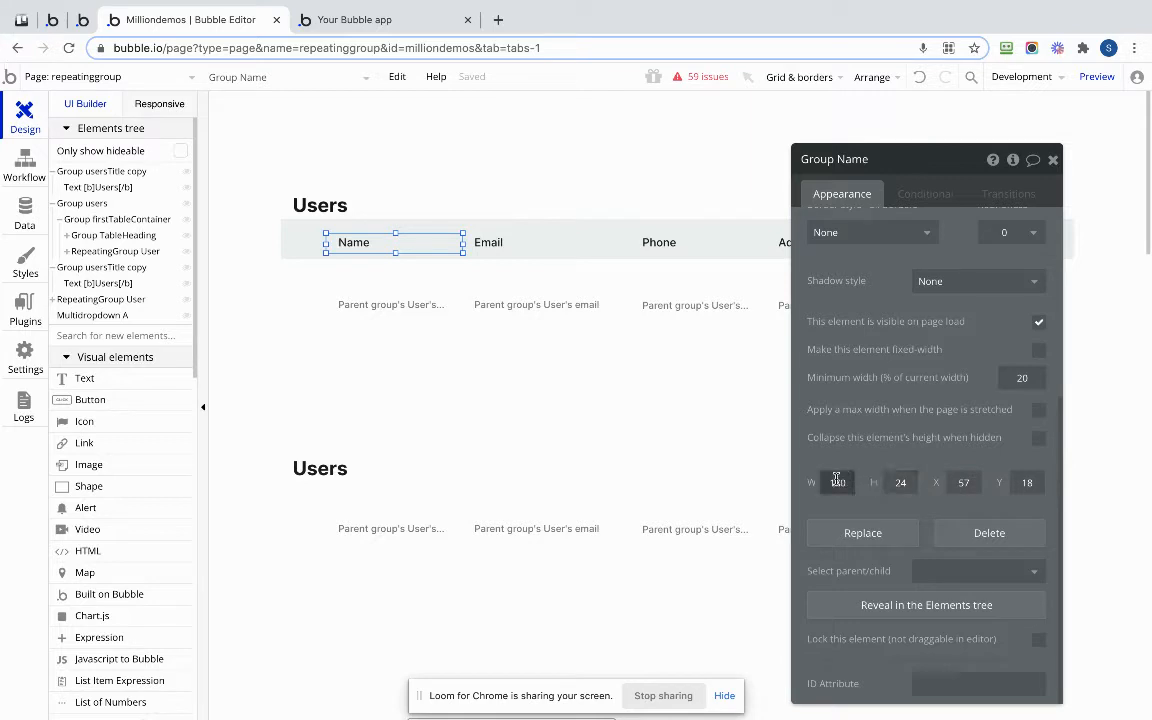
type("170")
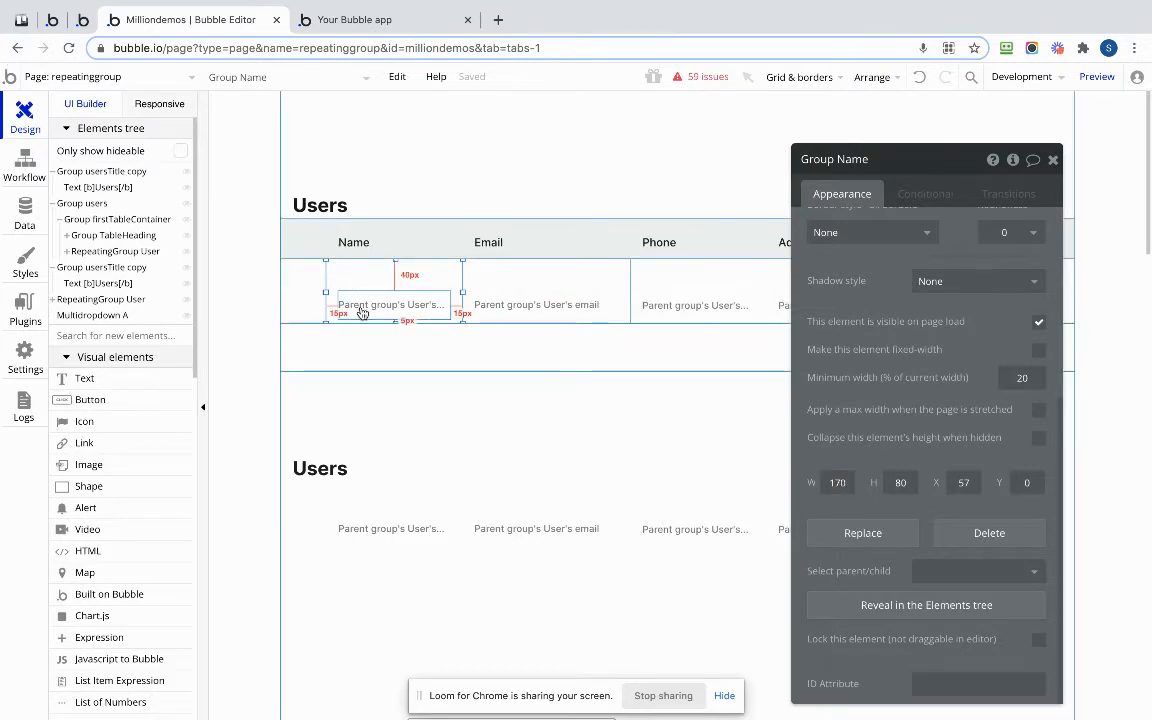
- Compare the row's Name value element with the Name heading to check their alignment
left_click(390, 304)
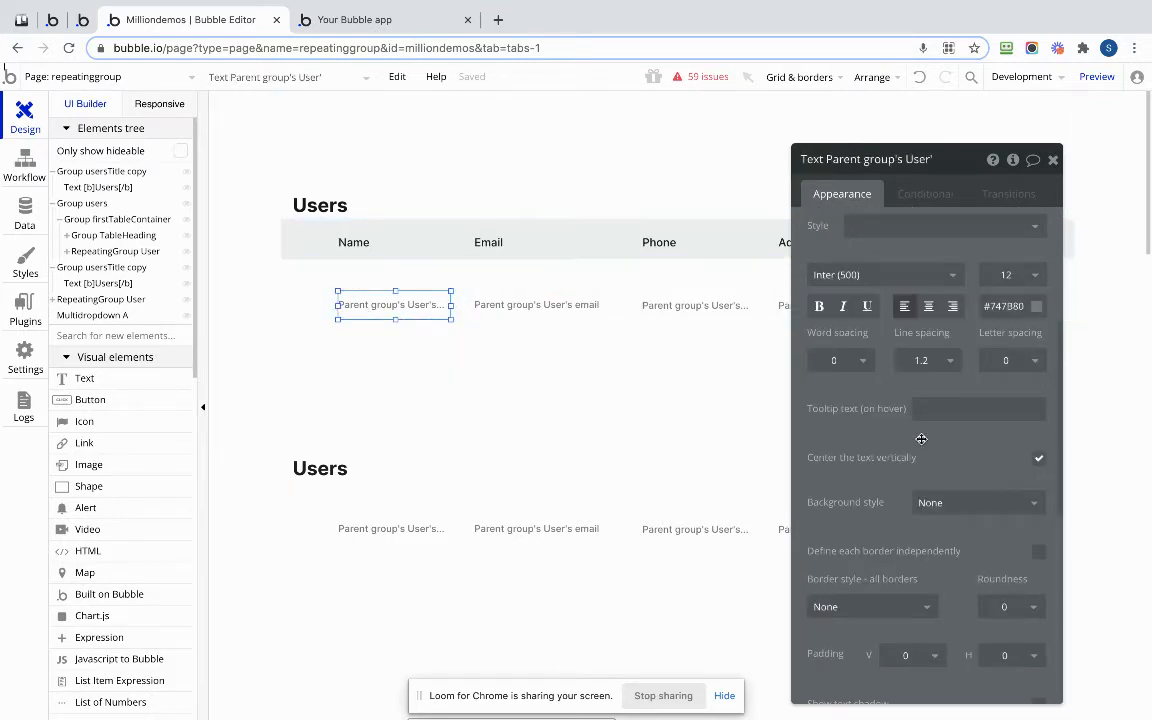
scroll("down", 3)
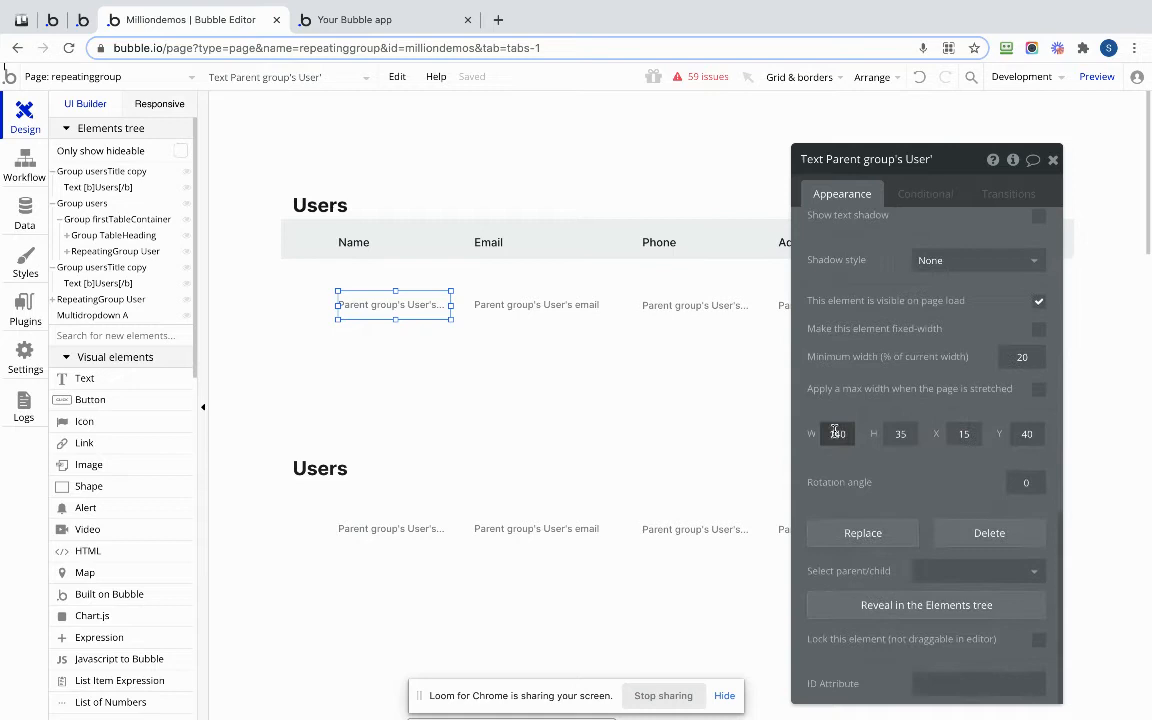
left_click(354, 242)
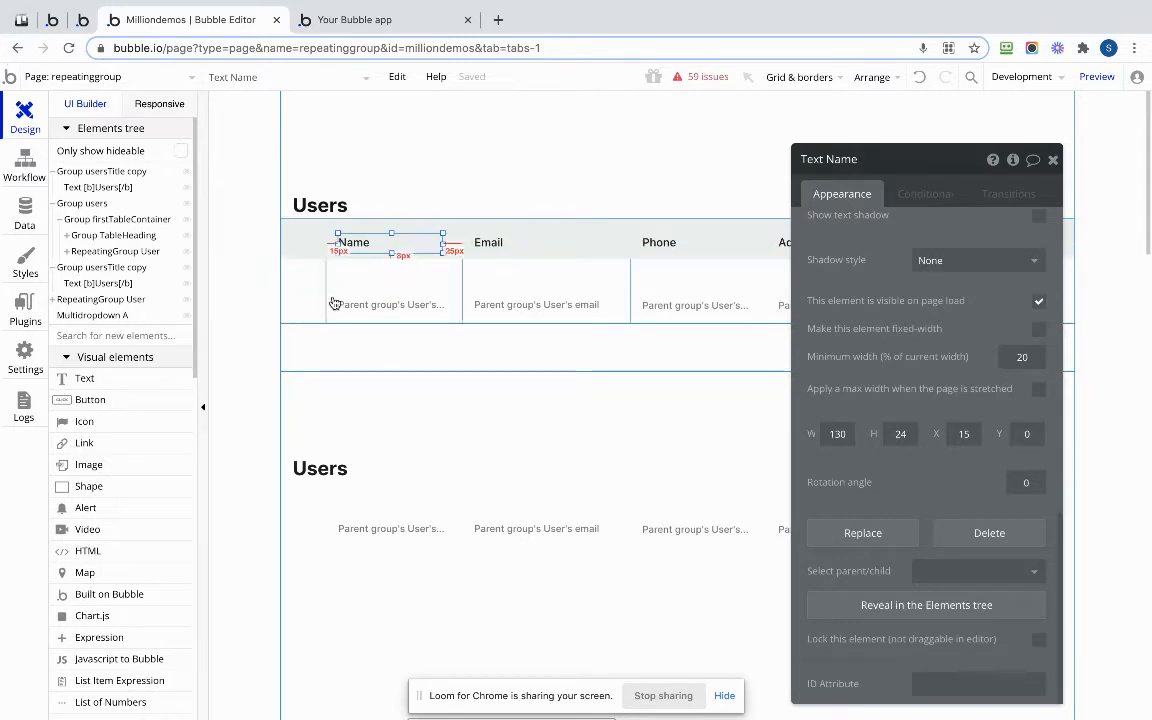
left_click(488, 242)
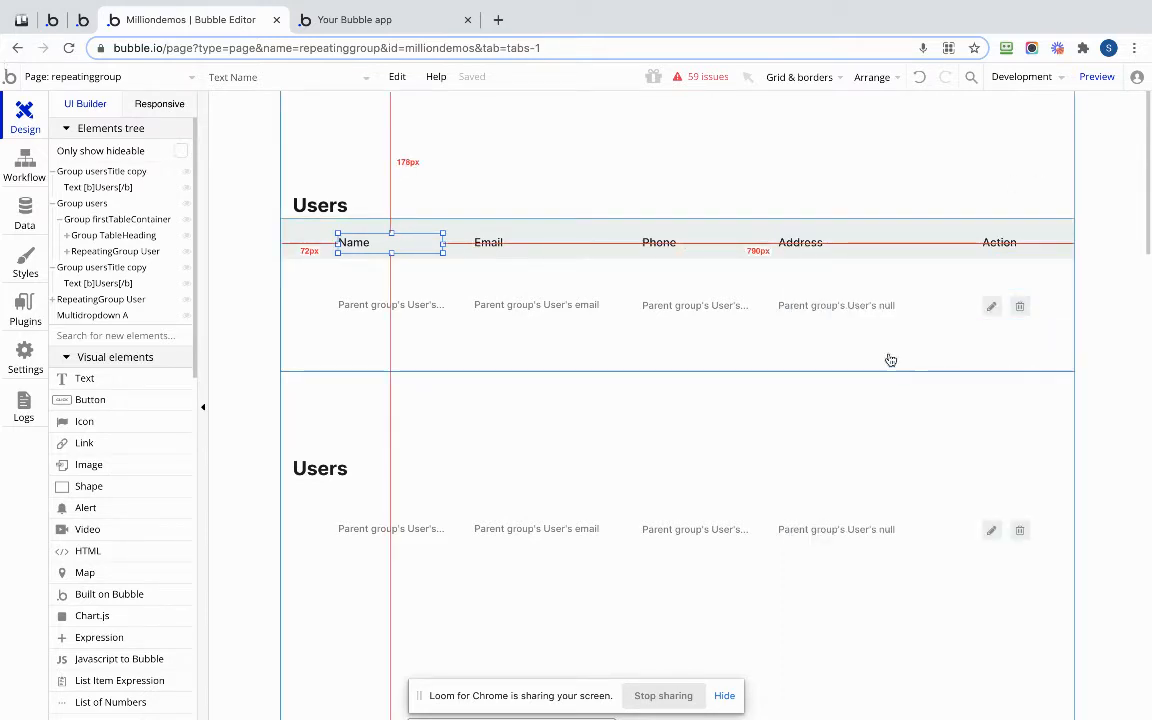
mouse_move(836, 346)
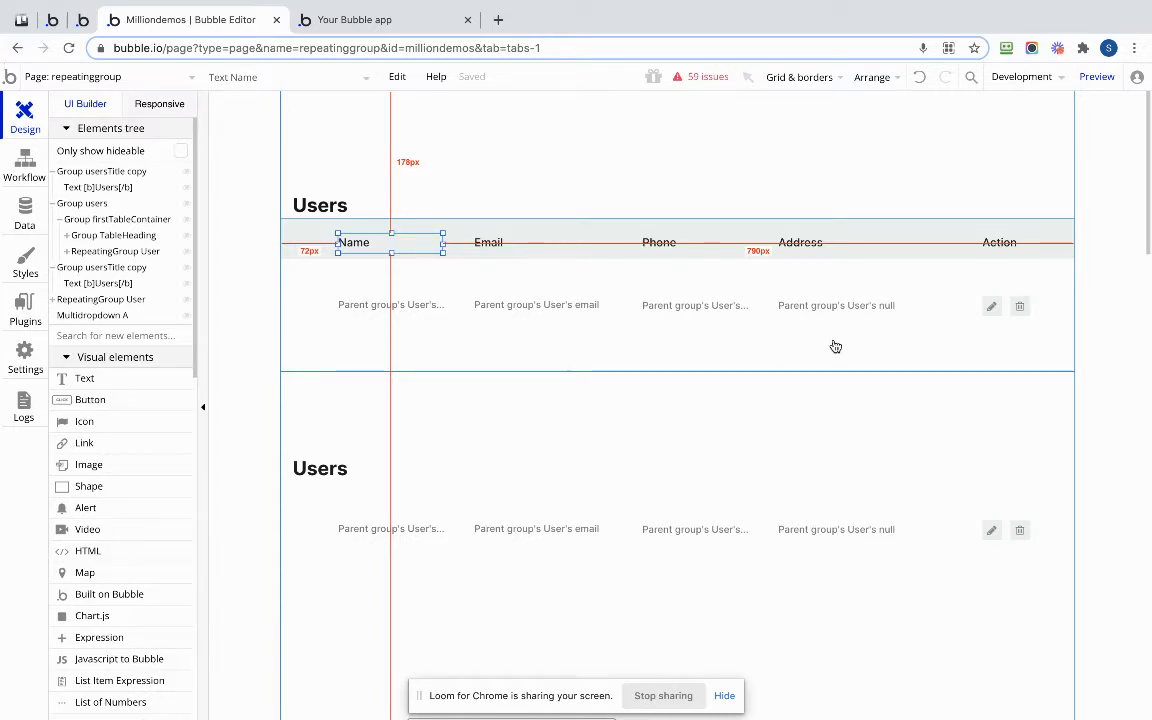
mouse_move(420, 212)
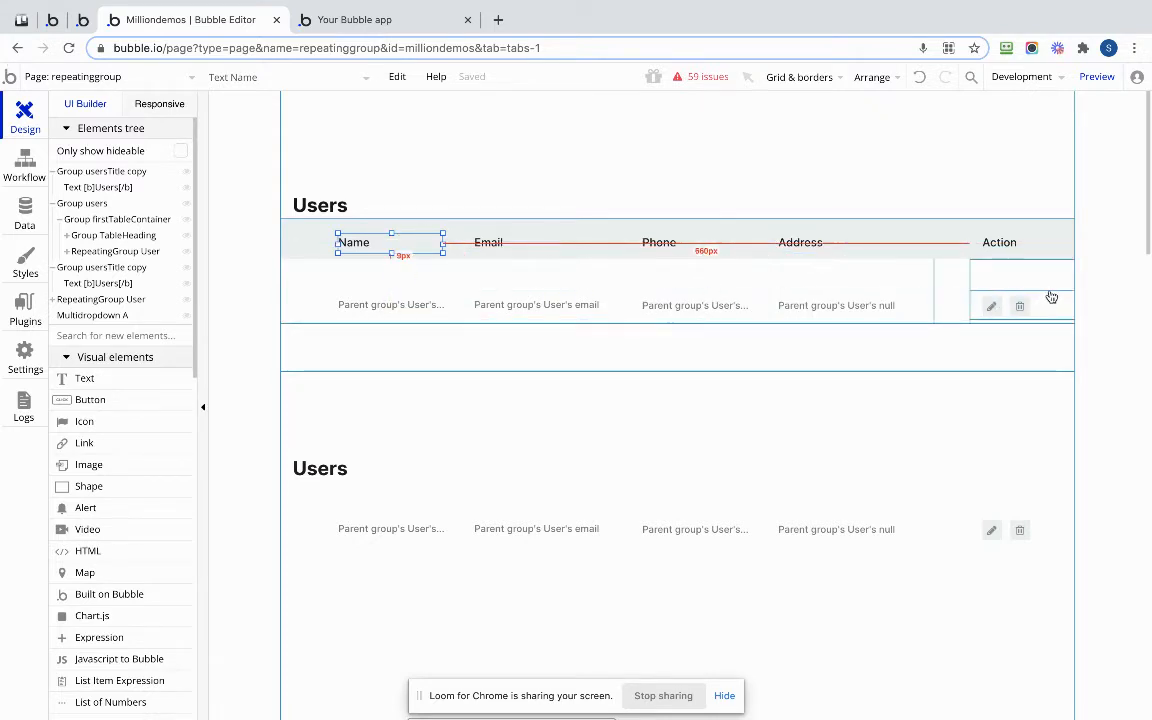
mouse_move(988, 288)
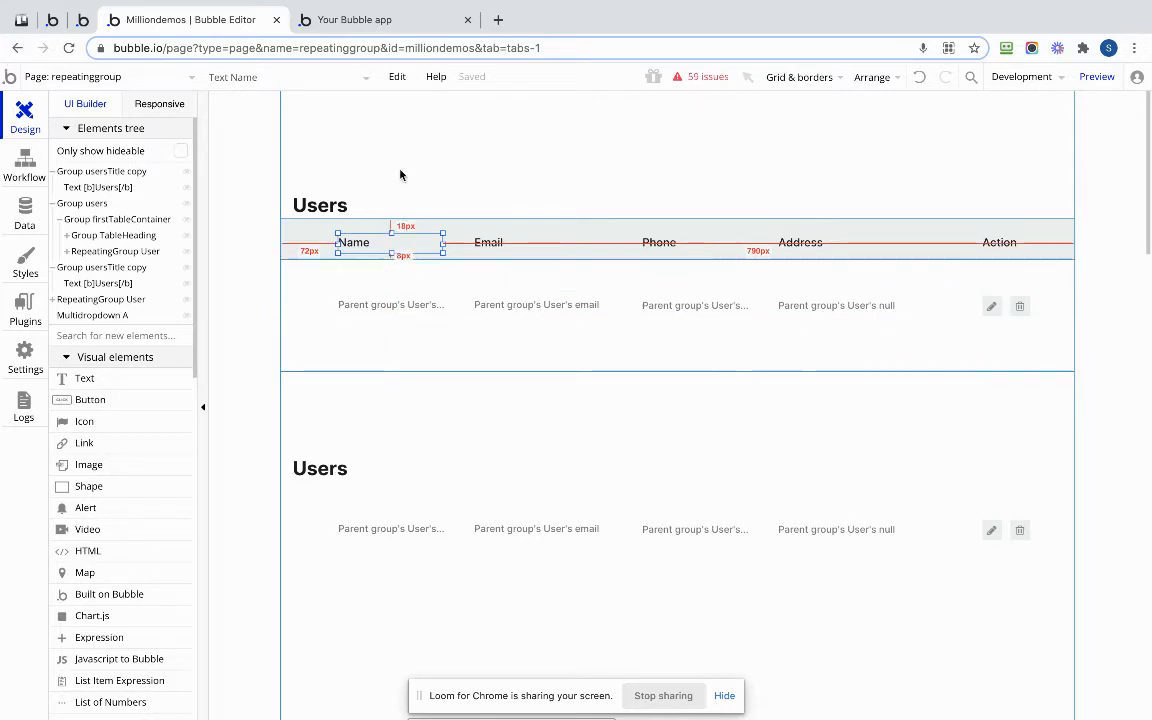
left_click(384, 20)
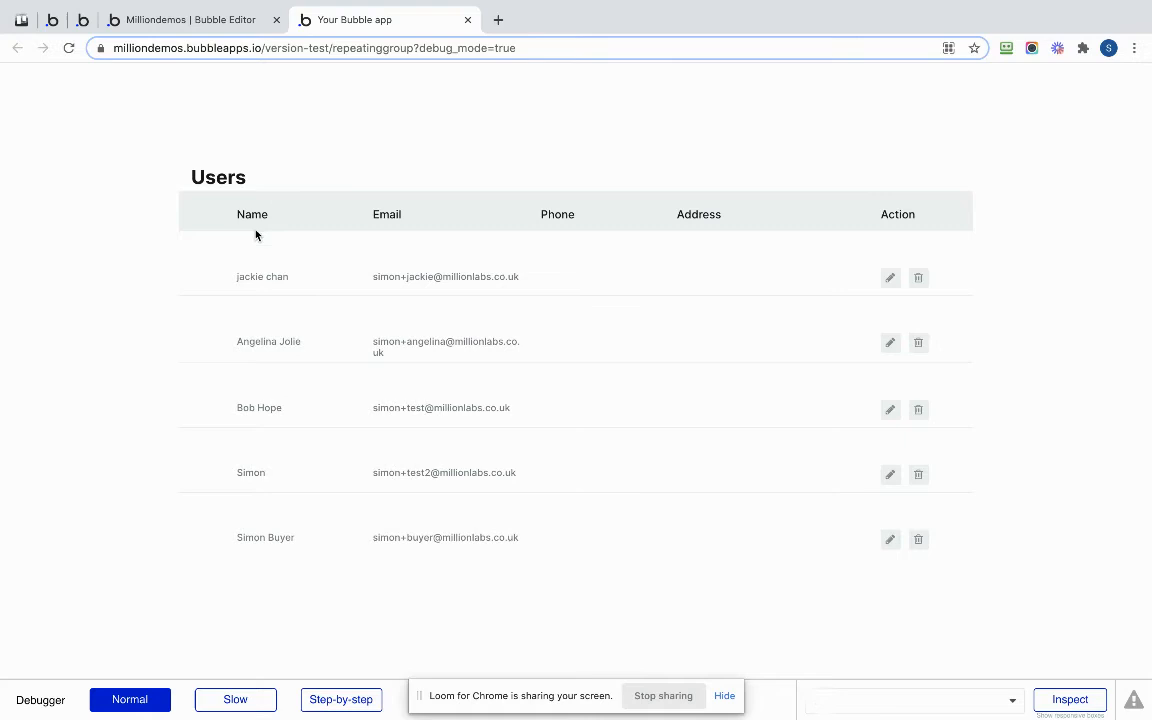
mouse_move(614, 384)
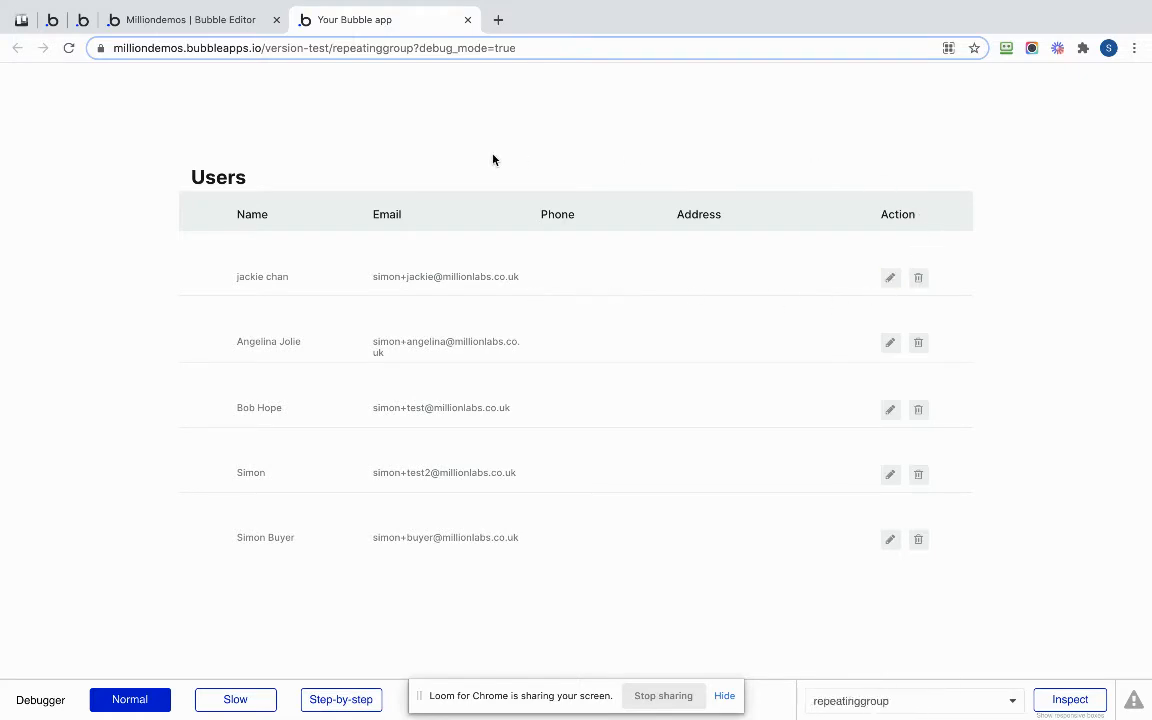
left_click(190, 20)
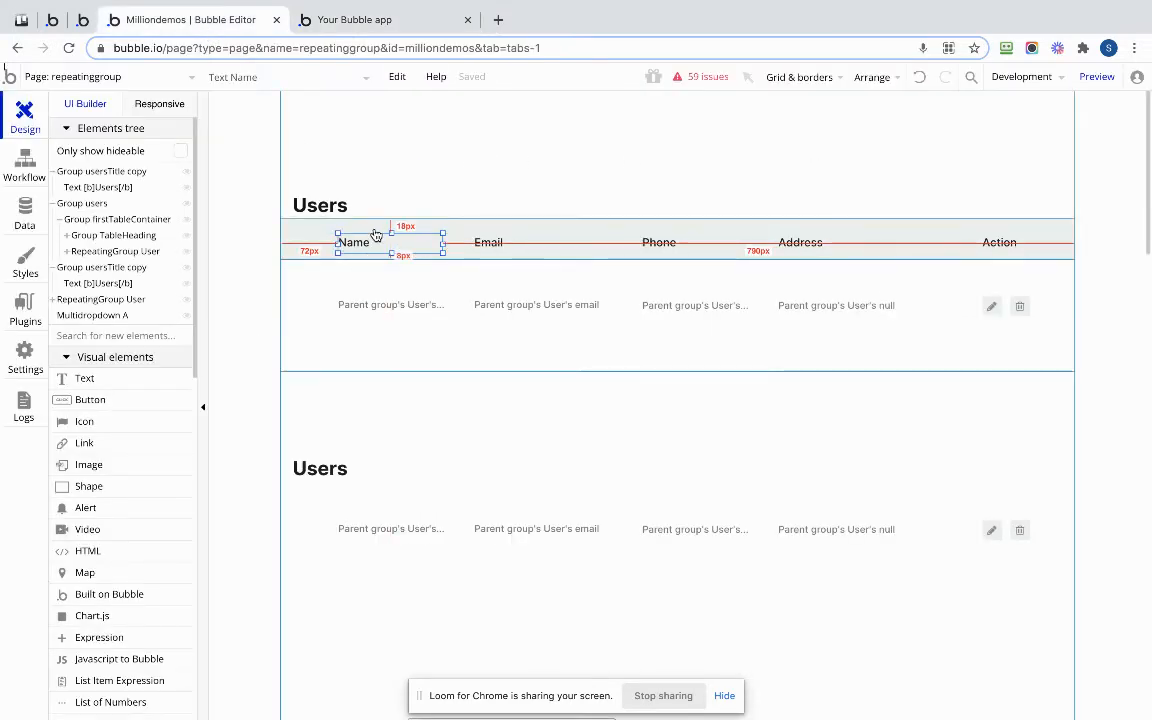
left_click(488, 242)
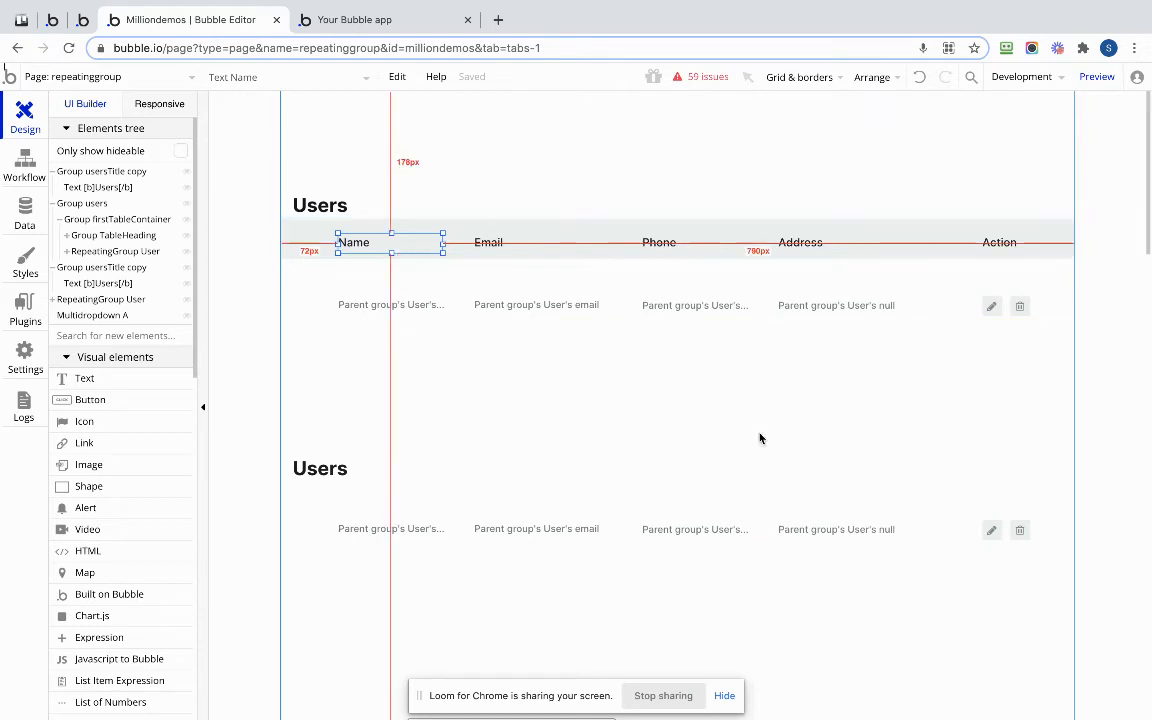
scroll("down", 3)
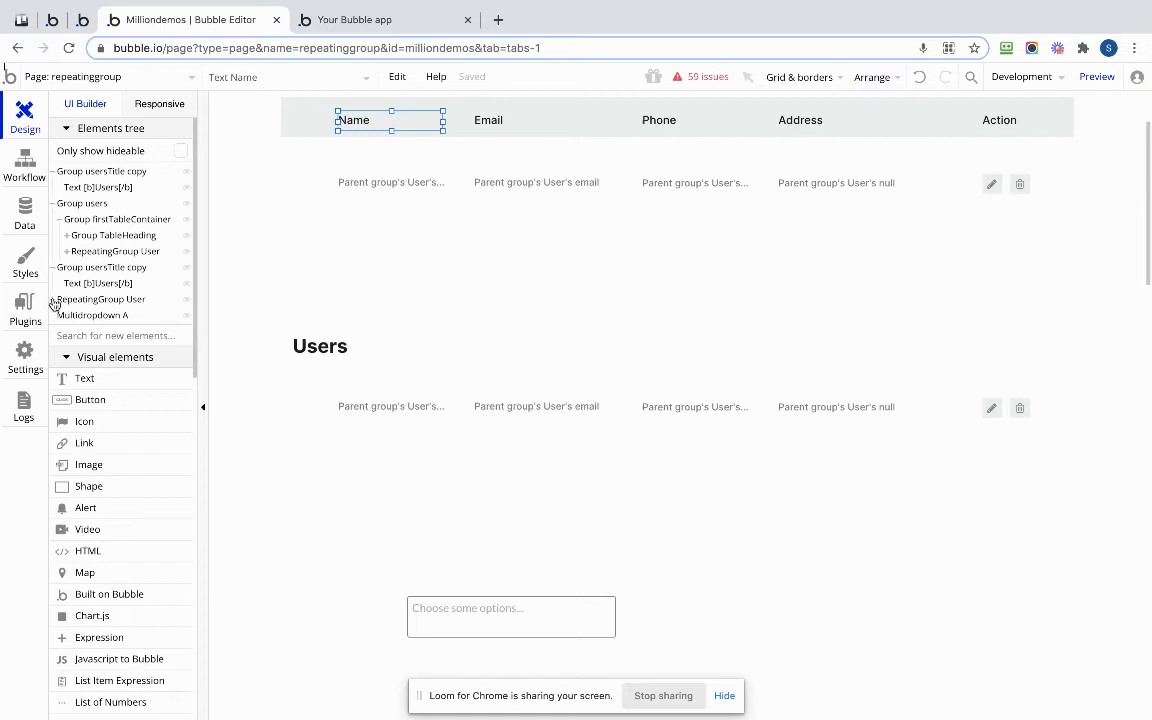
- Inspect the users list's row group and its Address and Phone column groups
left_click(100, 300)
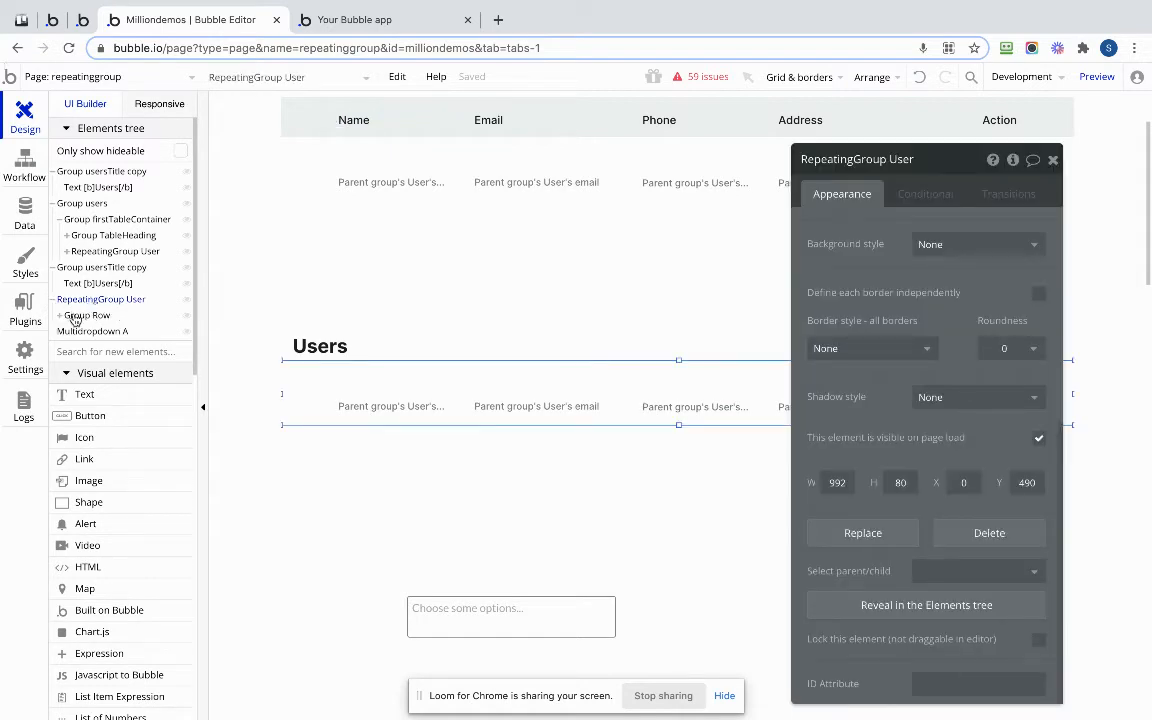
left_click(88, 316)
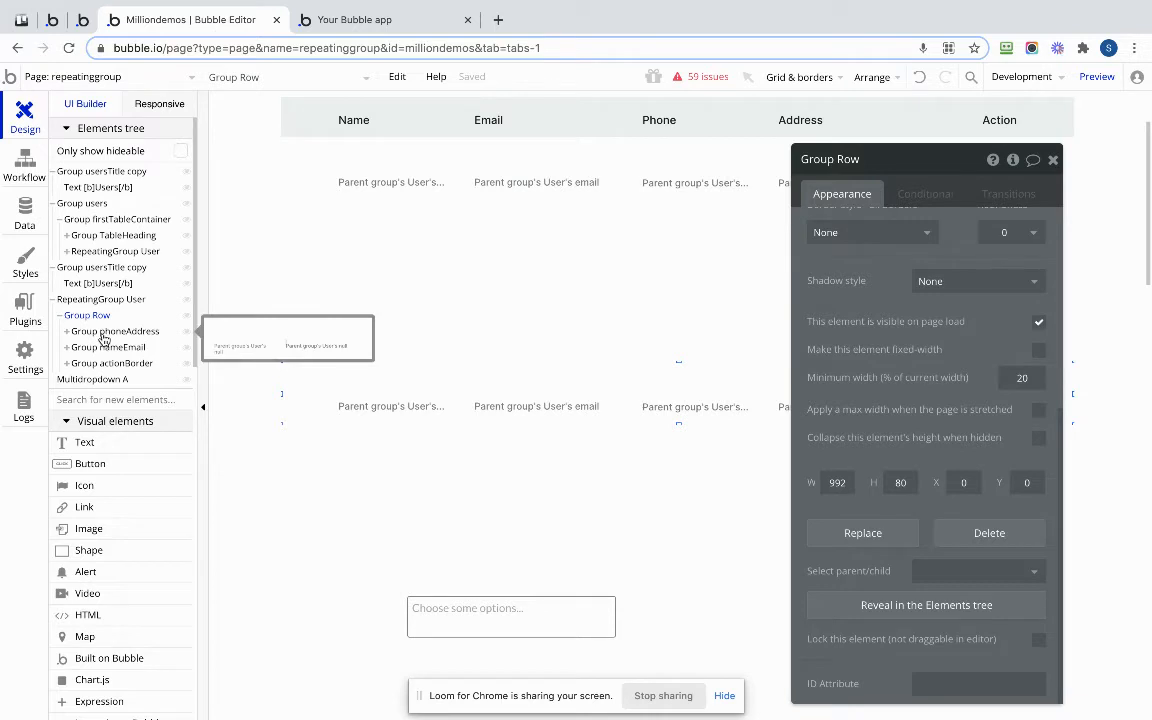
left_click(116, 332)
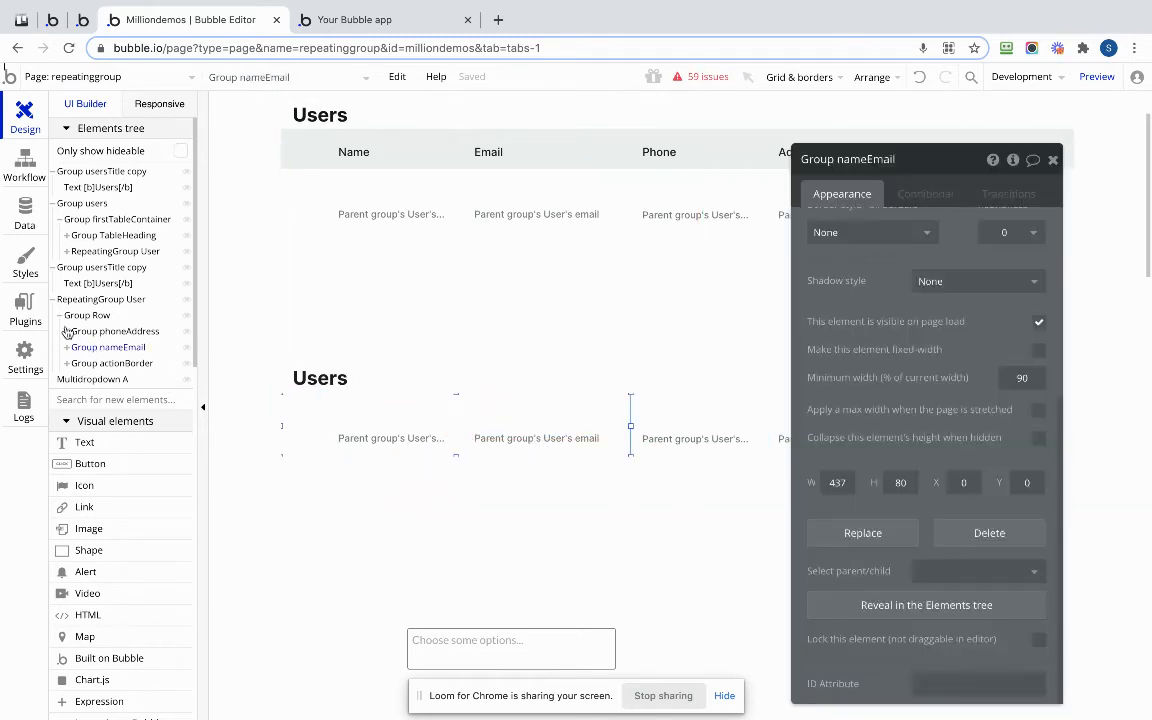
left_click(108, 348)
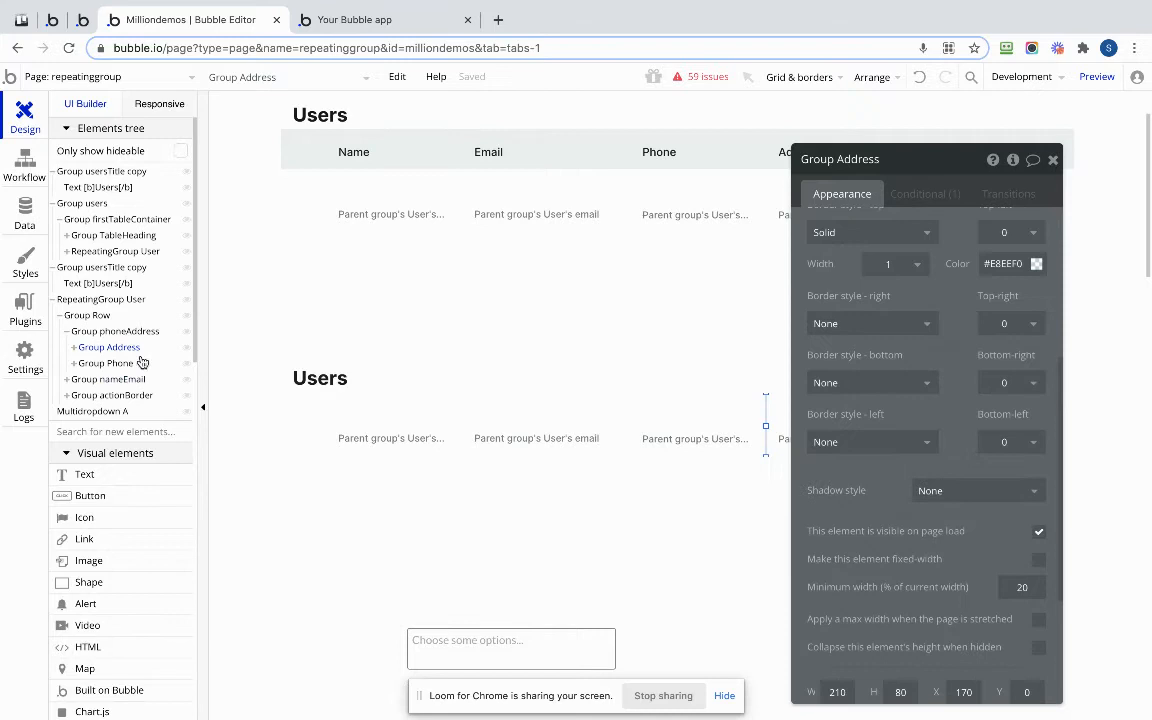
left_click(104, 364)
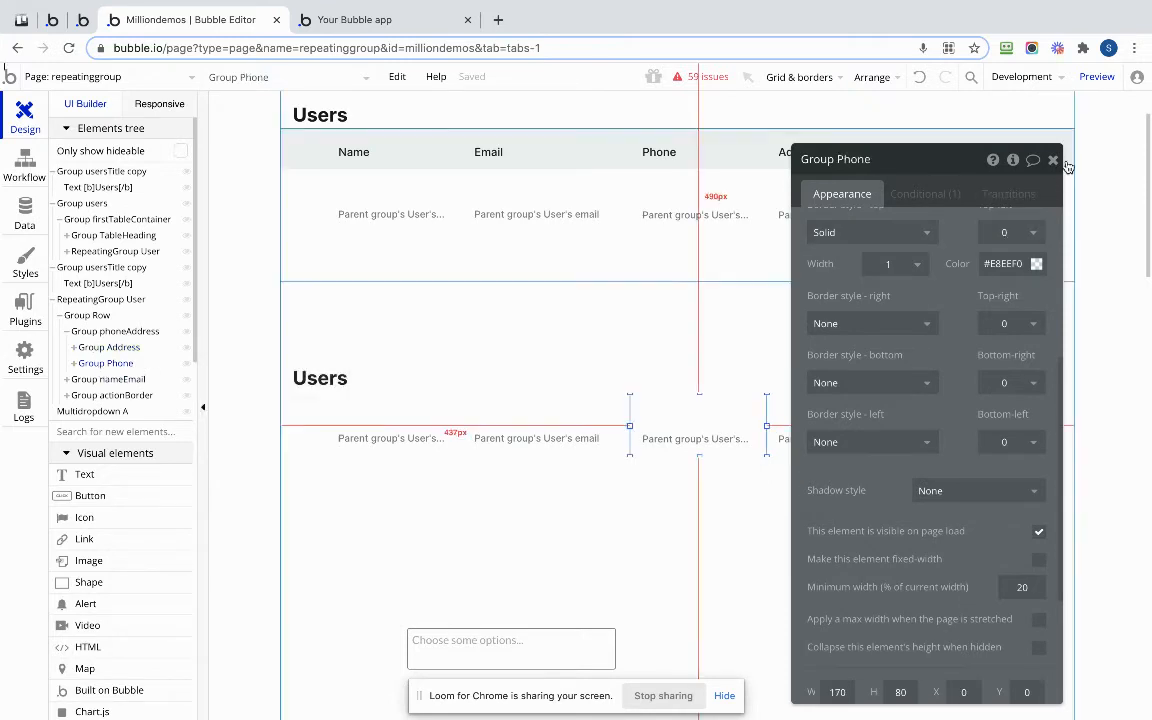
left_click(1052, 160)
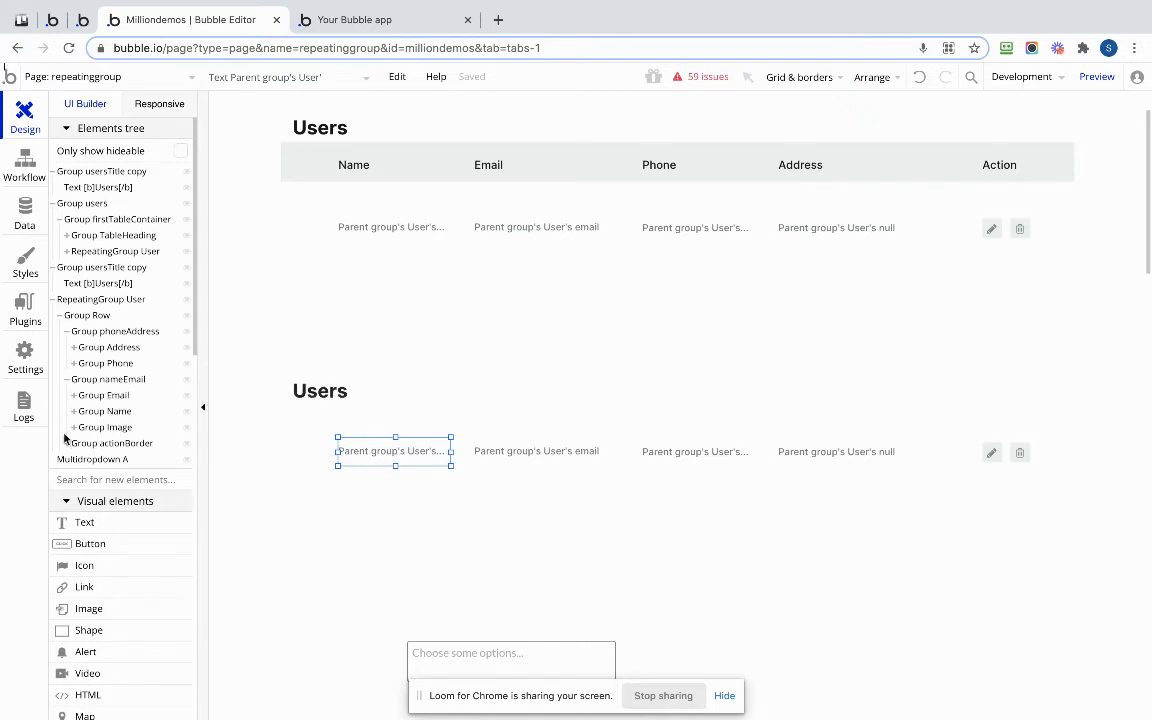
- Add the Address heading text inside the row's Address column group
left_click(112, 442)
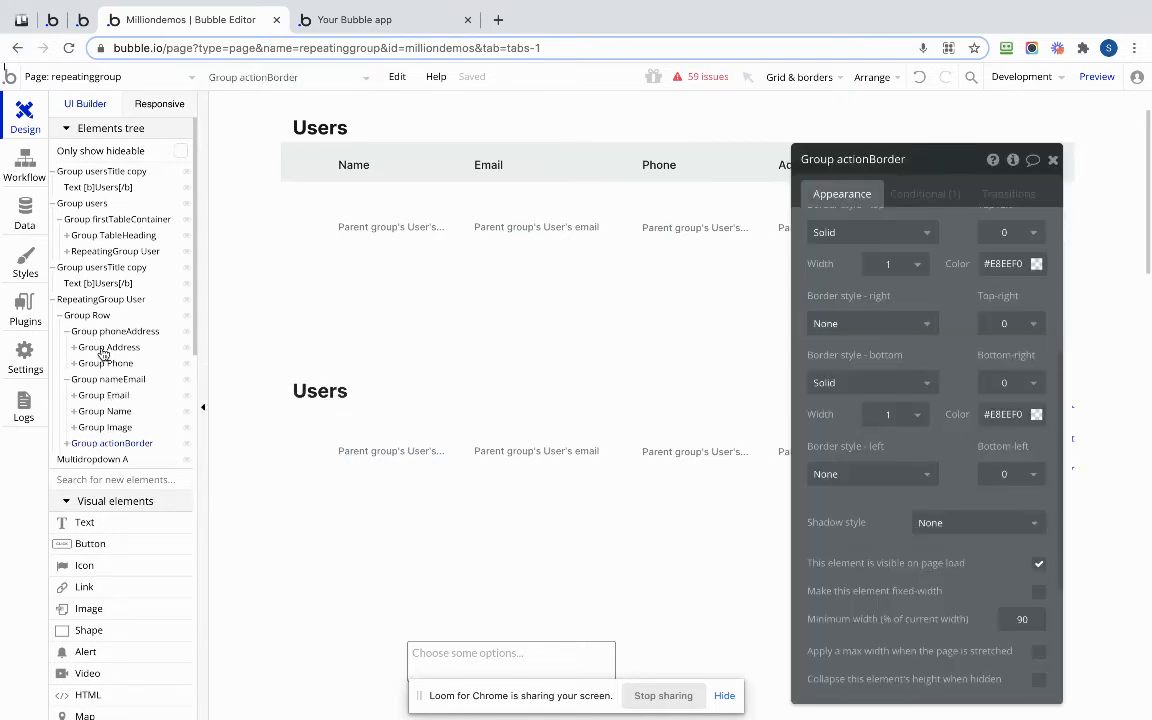
left_click(76, 348)
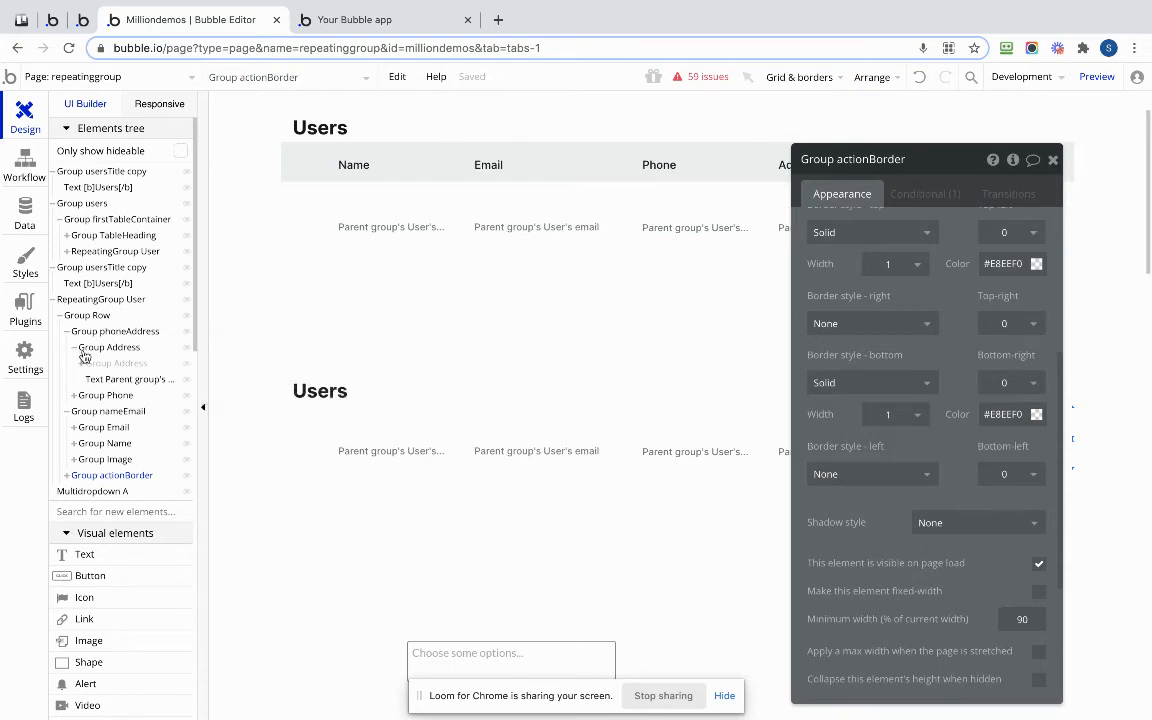
left_click(128, 380)
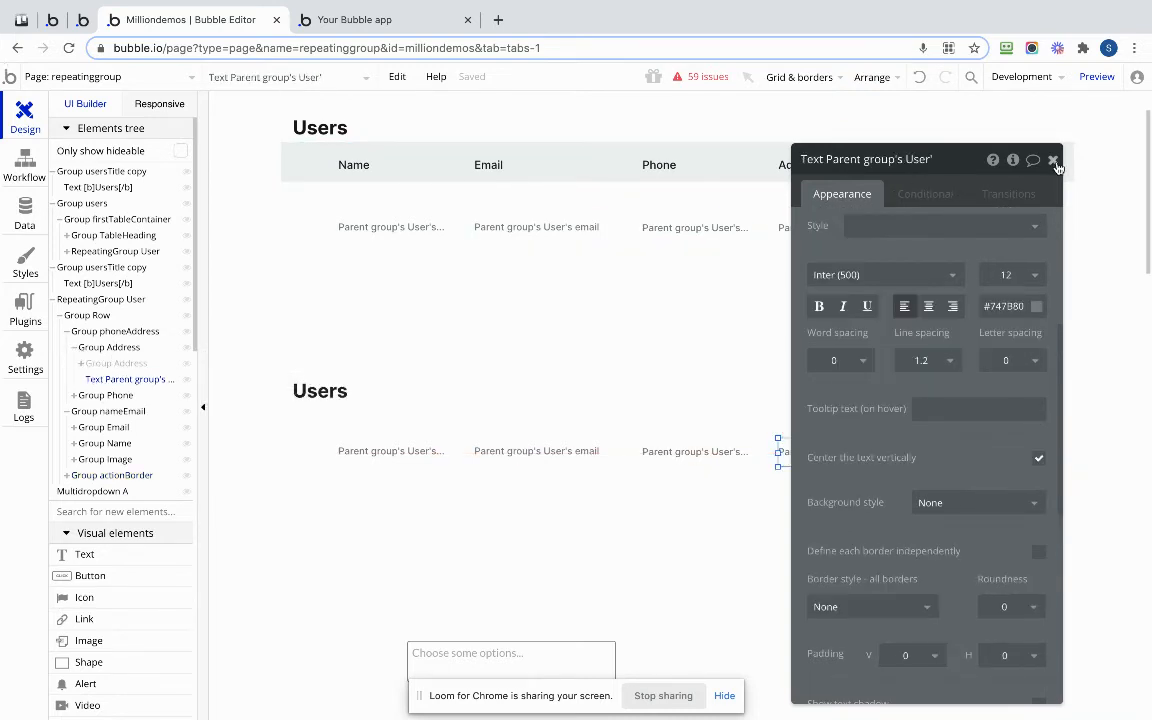
left_click(1052, 160)
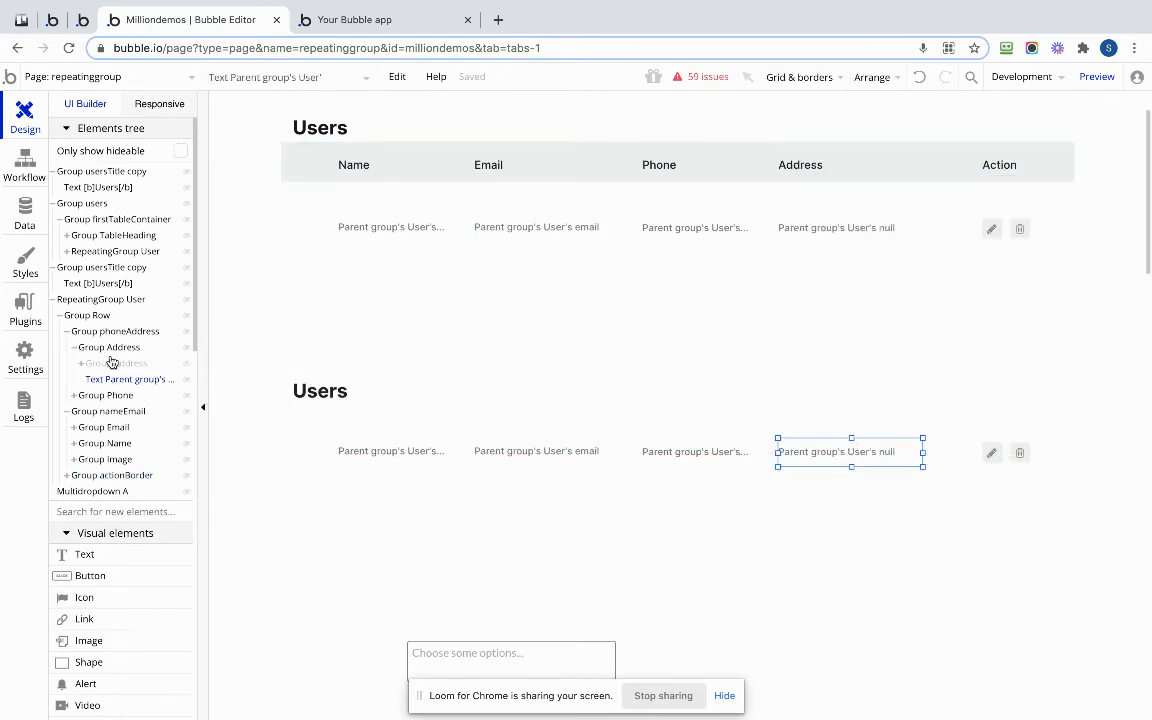
left_click(94, 348)
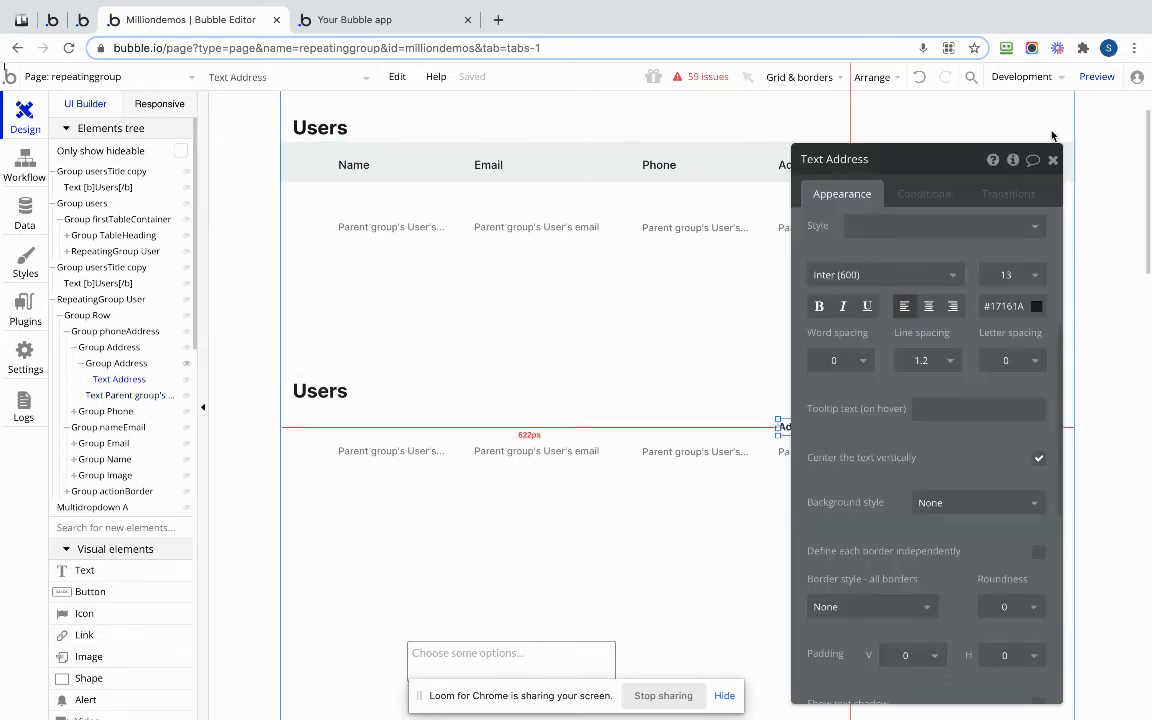
left_click(1052, 160)
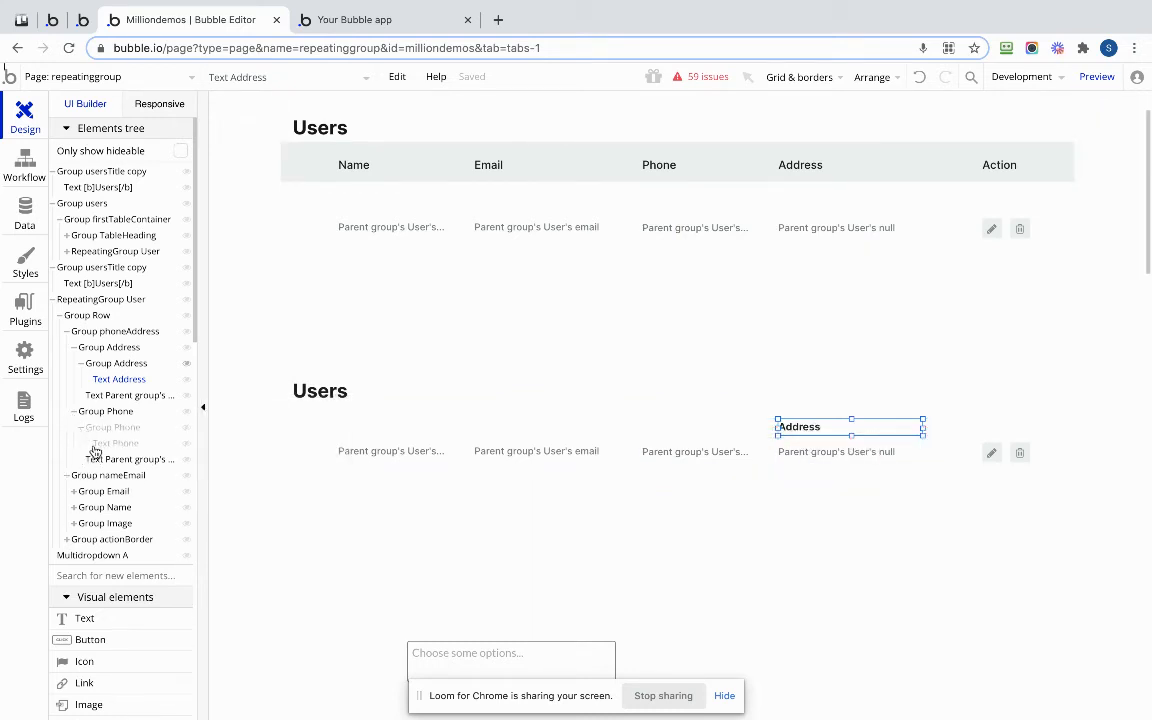
- Add the Phone heading text inside the row's Phone column group
left_click(114, 444)
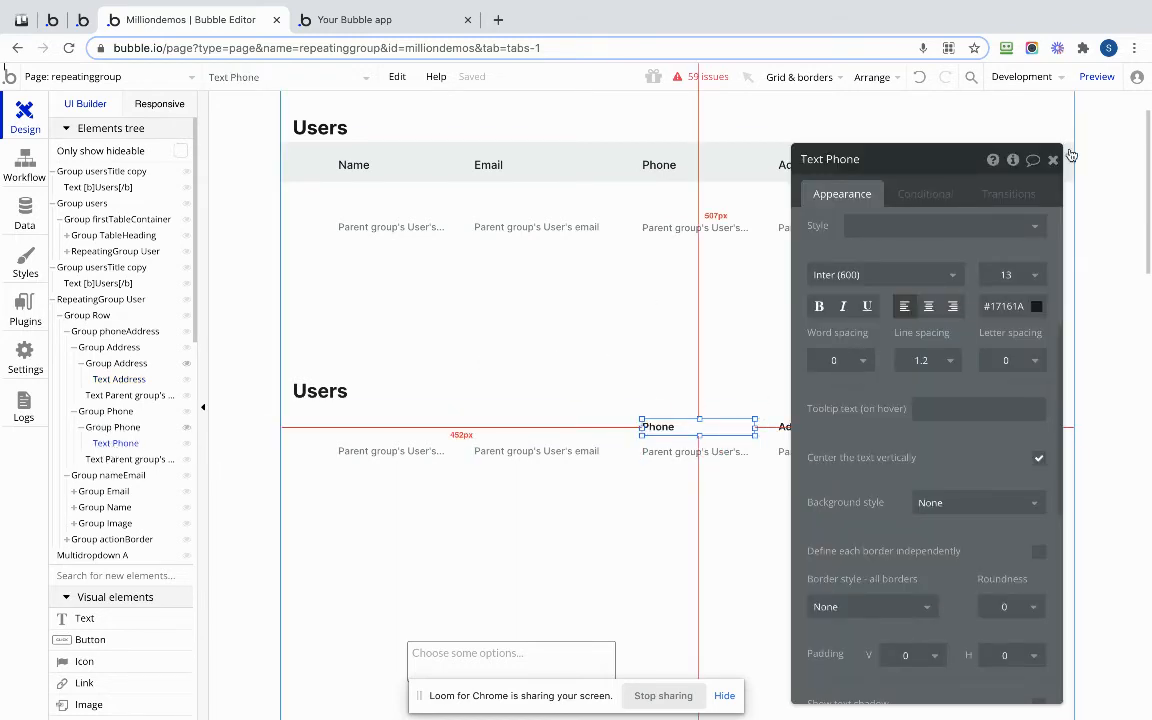
left_click(1052, 160)
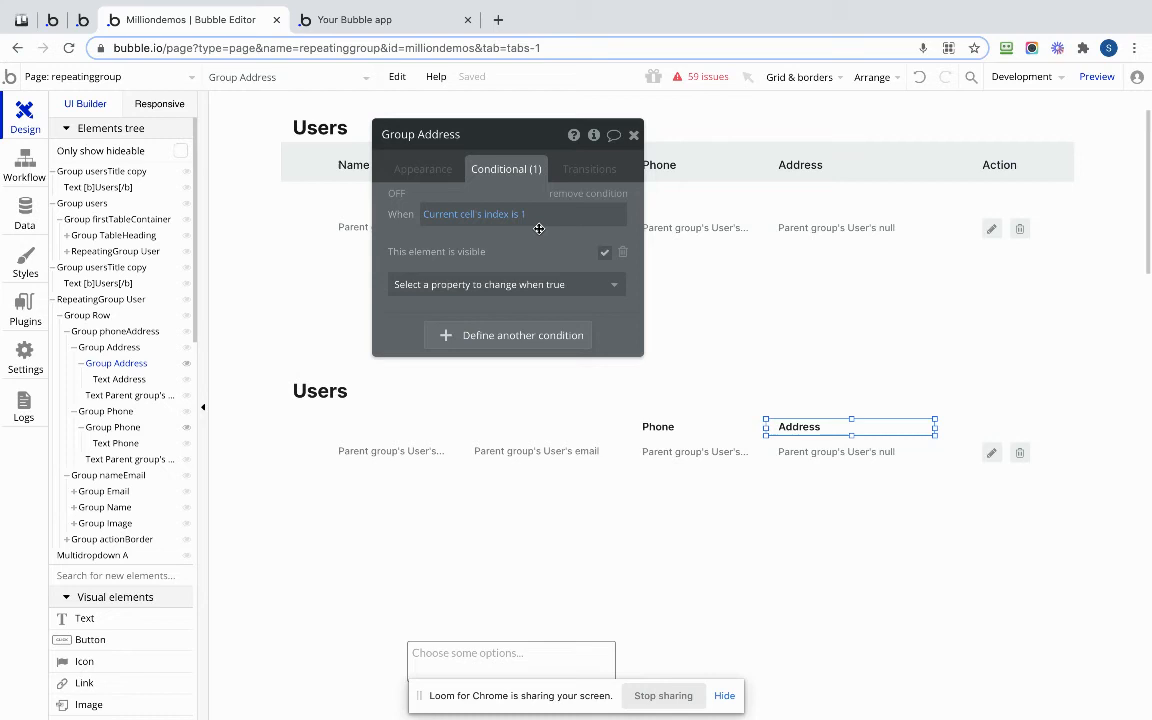
mouse_move(628, 368)
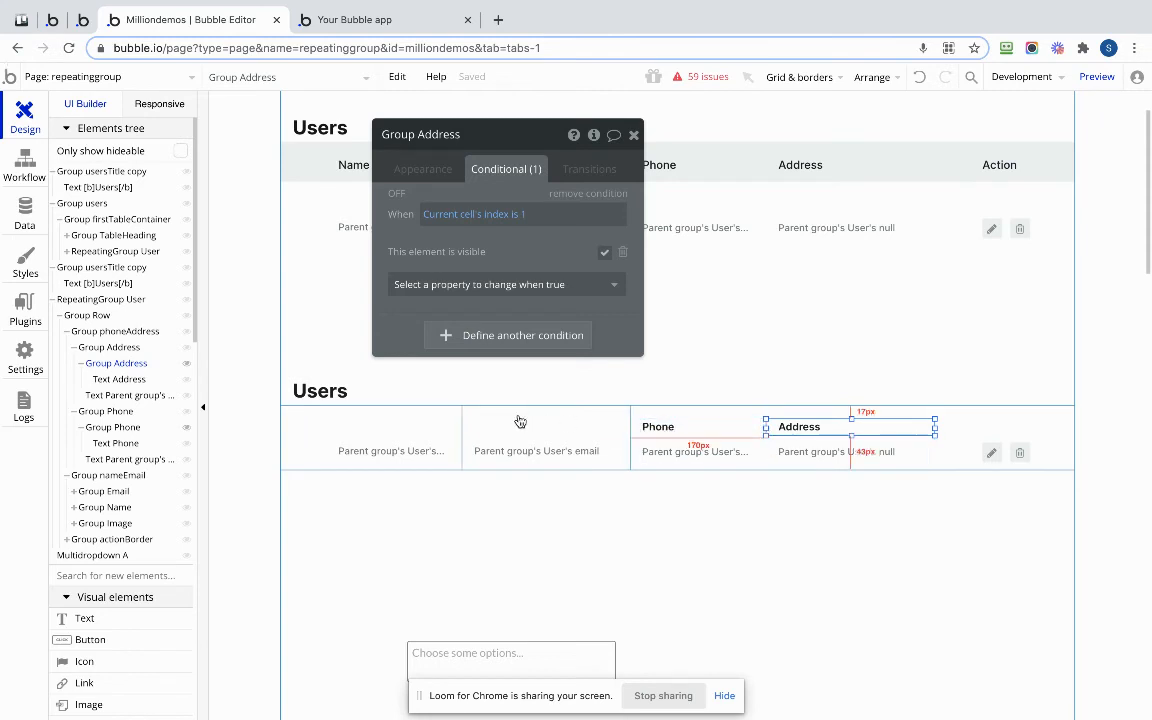
- Switch to the previewed page showing the Users table headings above the user rows
left_click(380, 20)
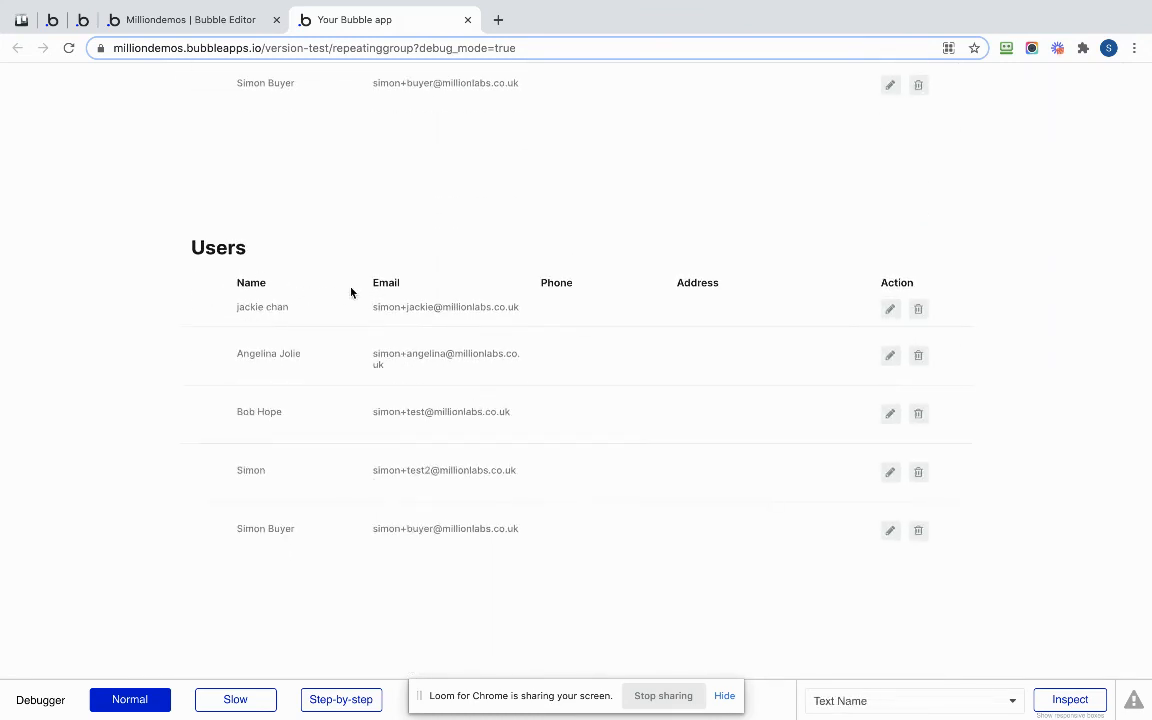
- Scroll through the preview to check the Name, Email, Phone and Address headings align with the rows
left_click(262, 308)
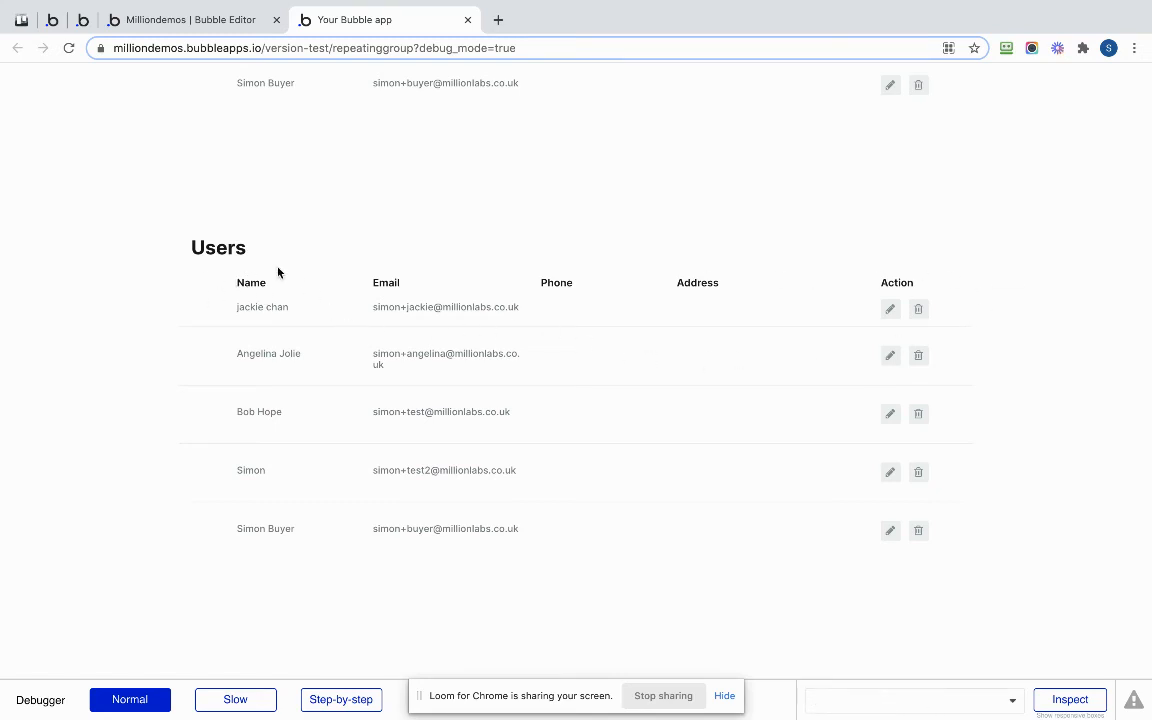
mouse_move(272, 554)
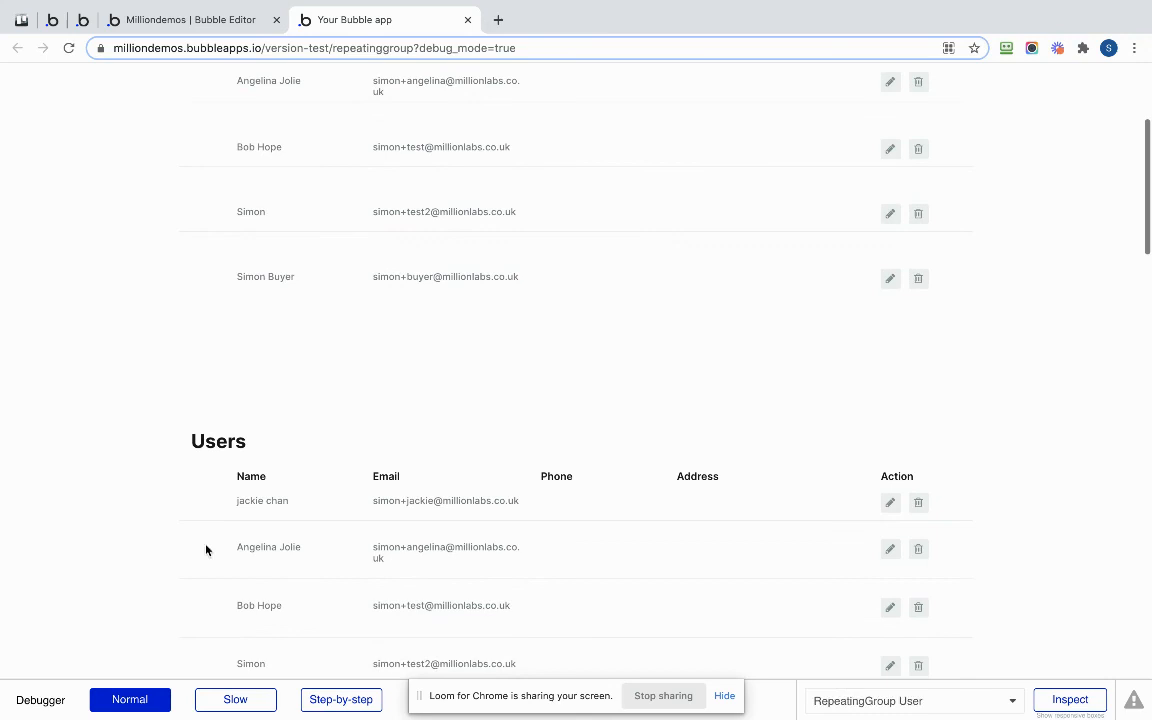
scroll("down", 3)
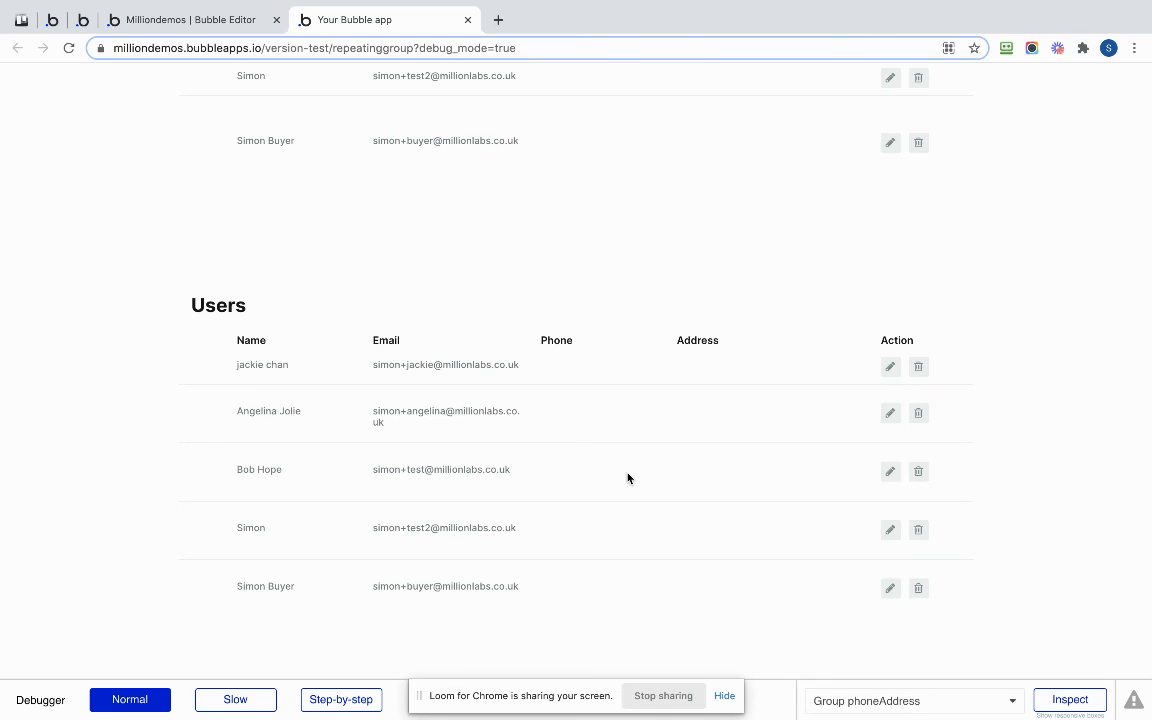
scroll("down", 3)
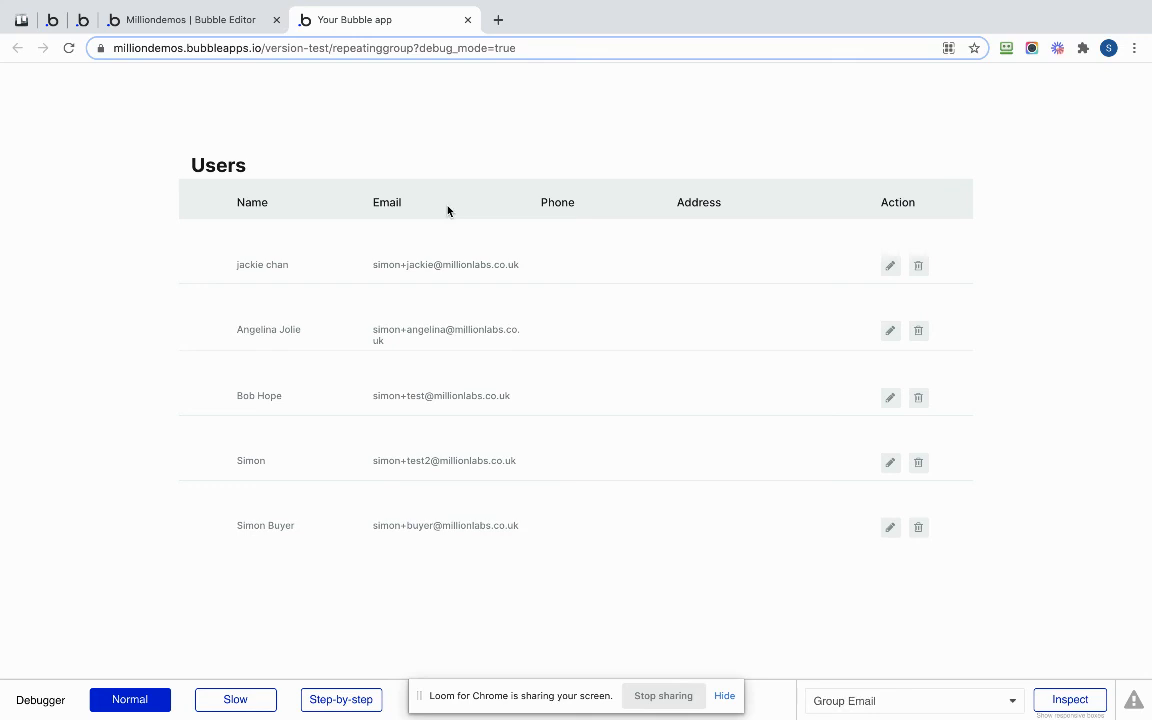
scroll("down", 3)
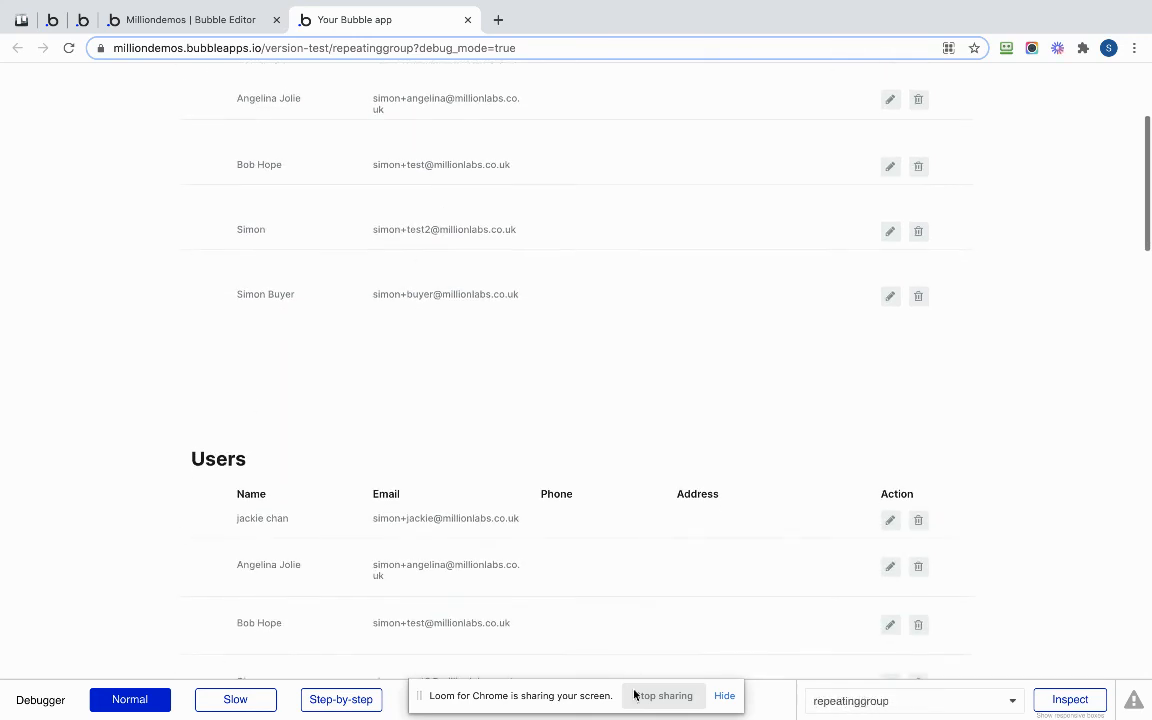
scroll("down", 3)
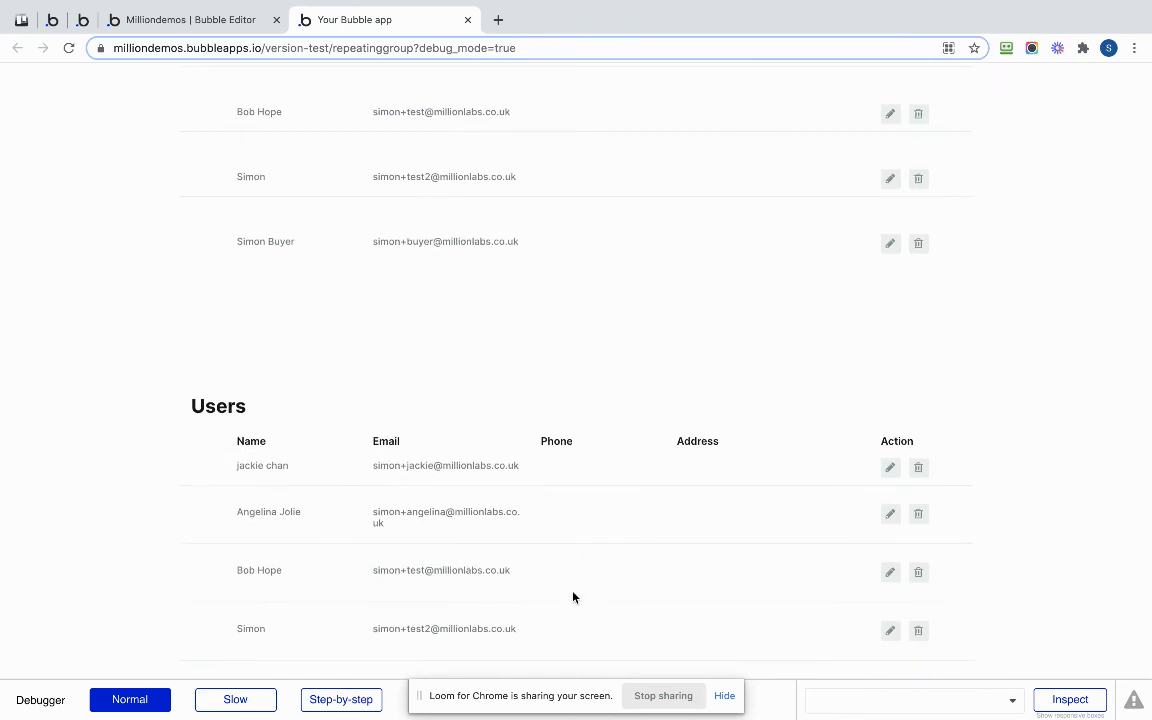
scroll("down", 3)
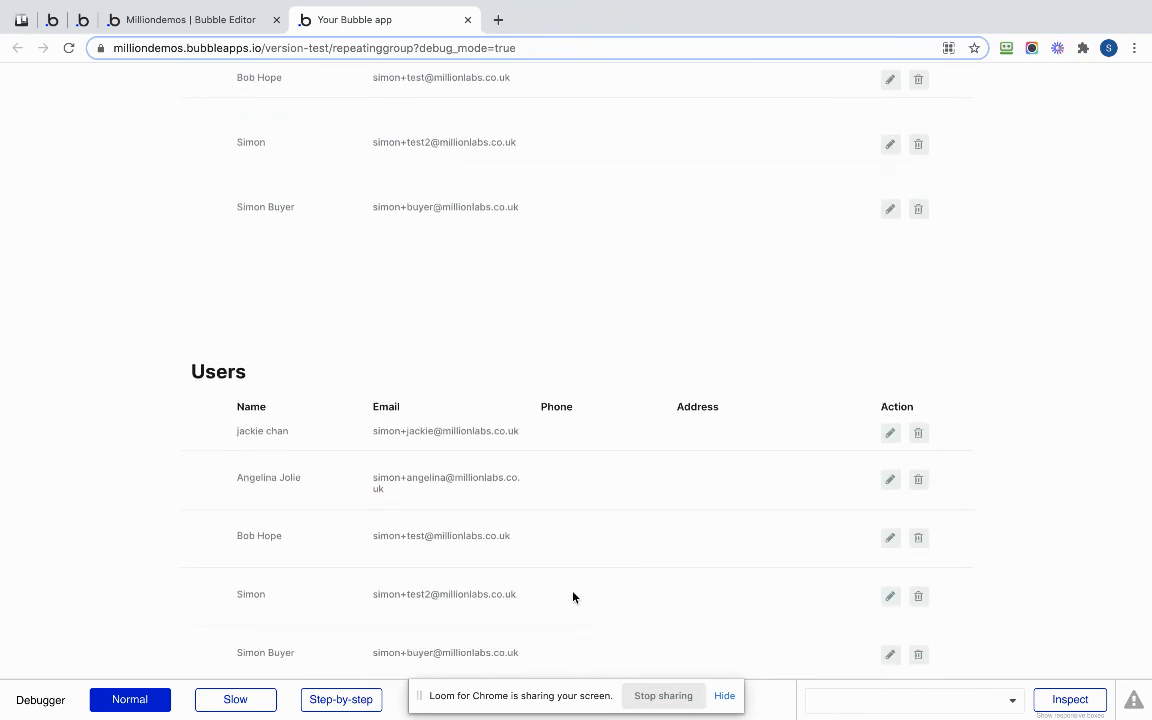